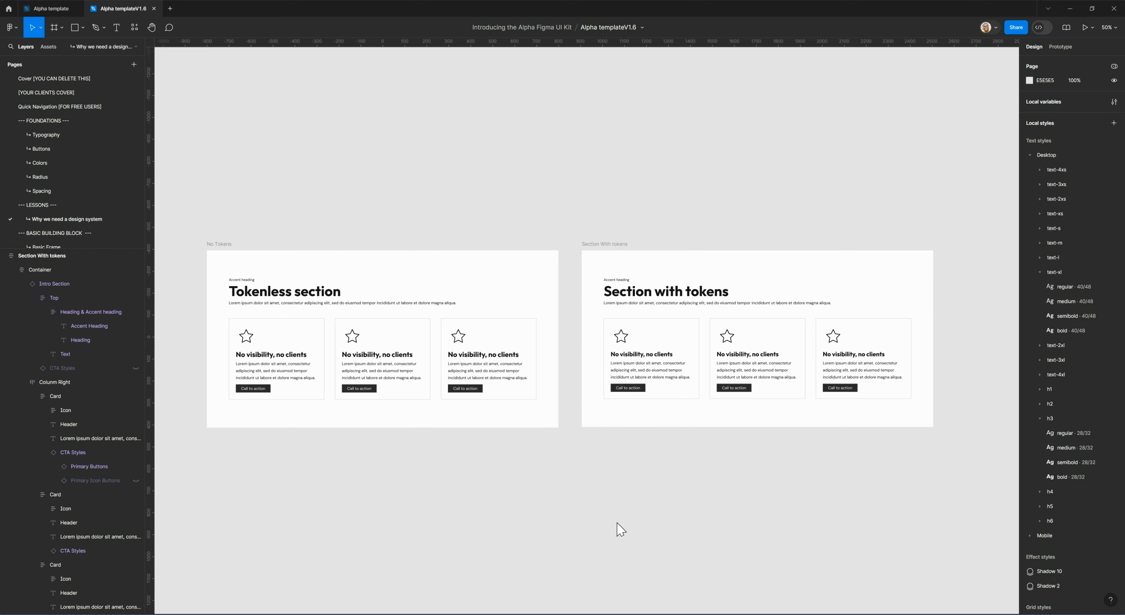
- Browse the tokens and tokenless section frames down to the Tokenless section heading
left_click(319, 364)
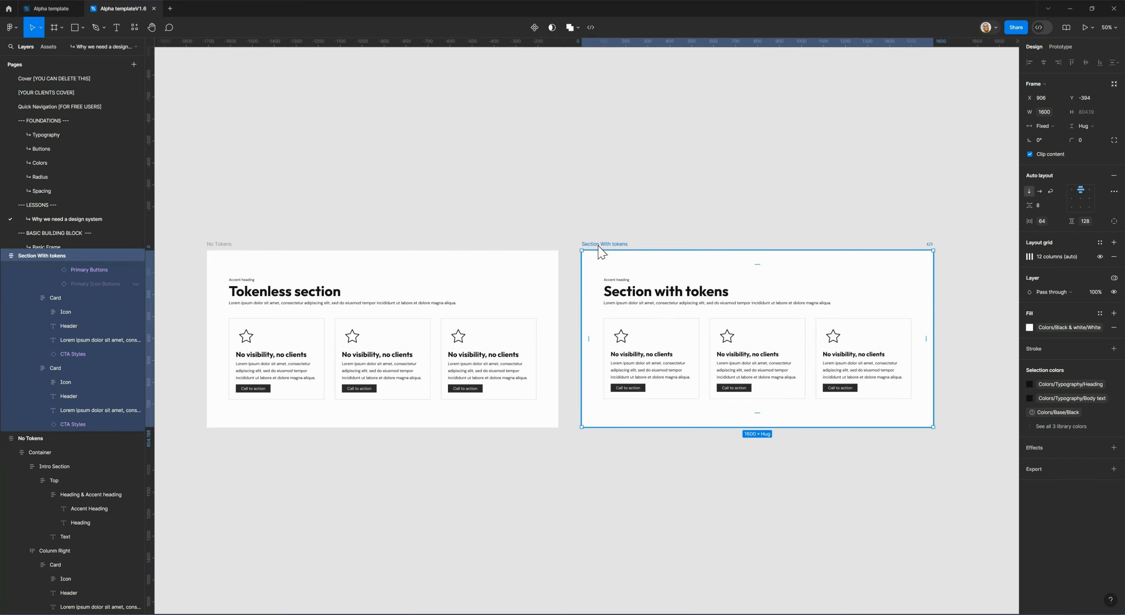
mouse_move(436, 219)
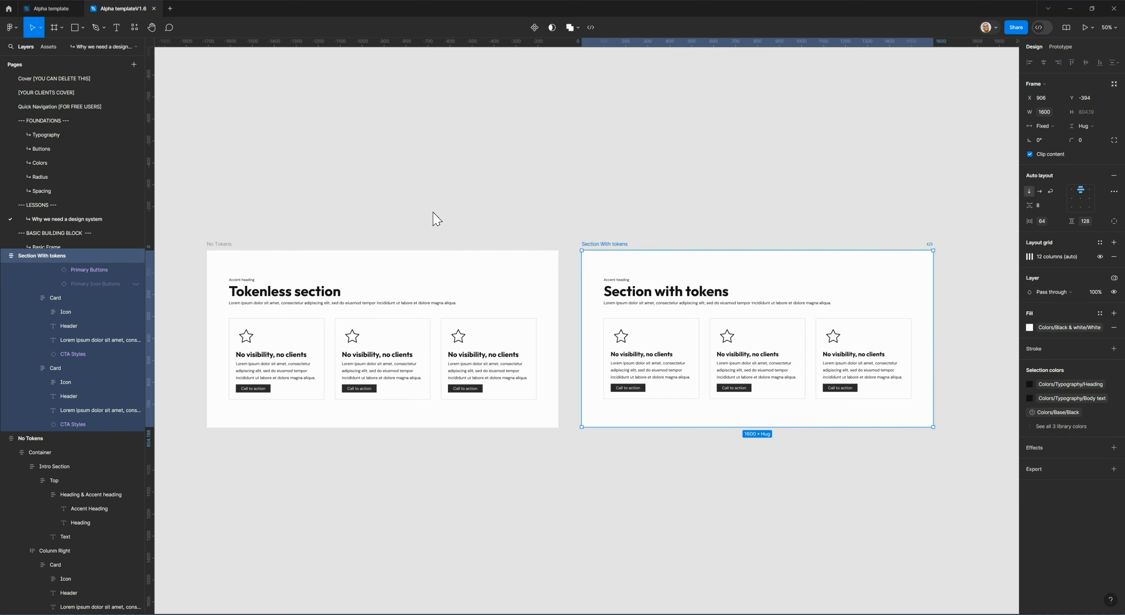
left_click(438, 215)
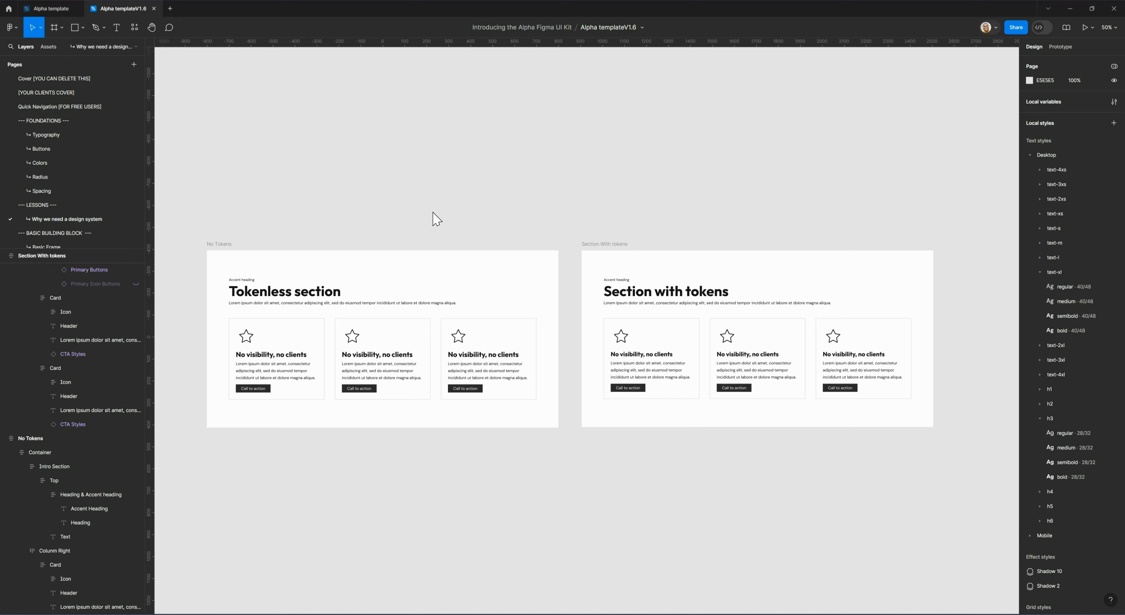
mouse_move(1010, 312)
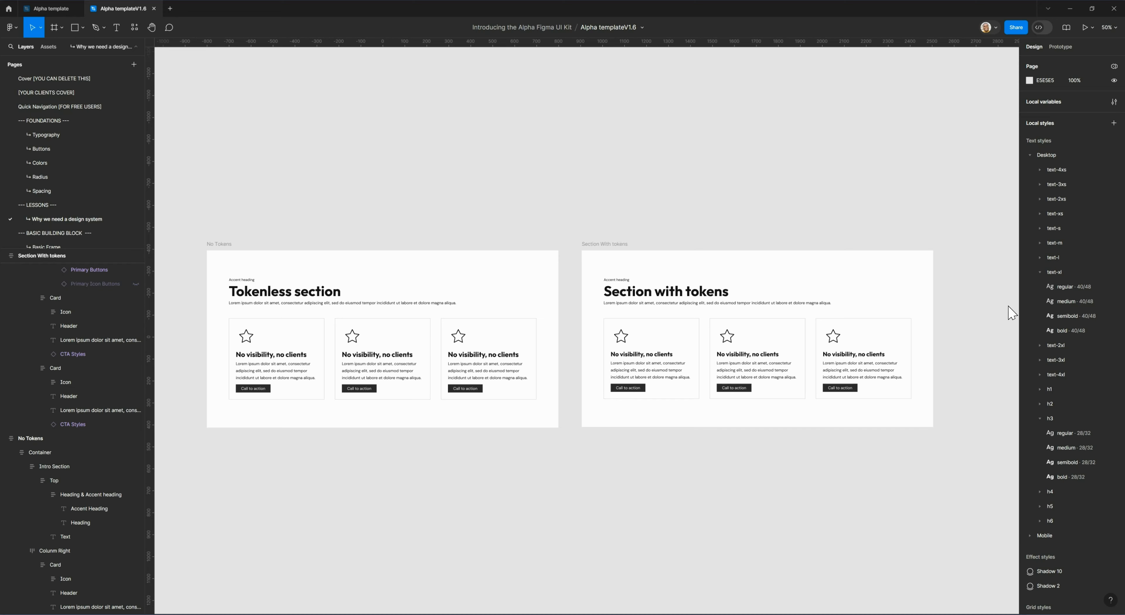
mouse_move(528, 195)
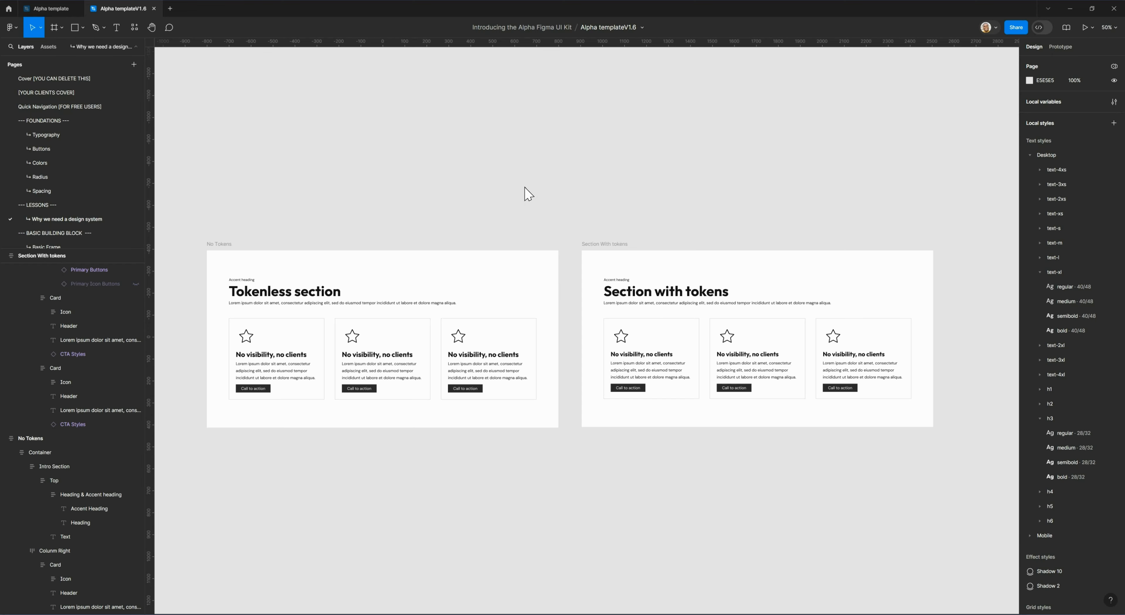
left_click(220, 244)
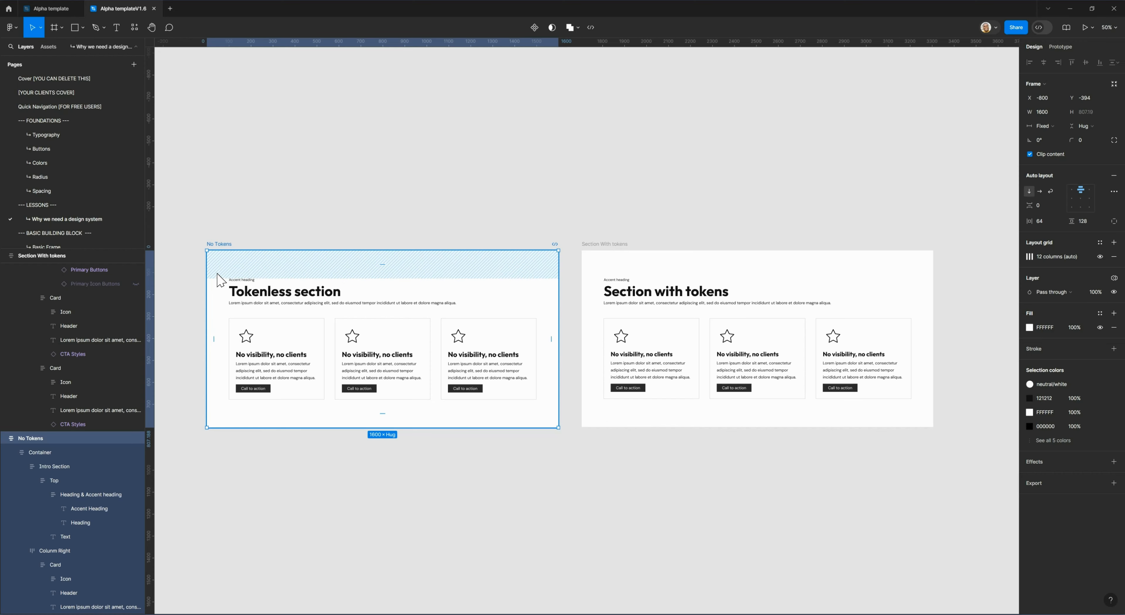
left_click(39, 452)
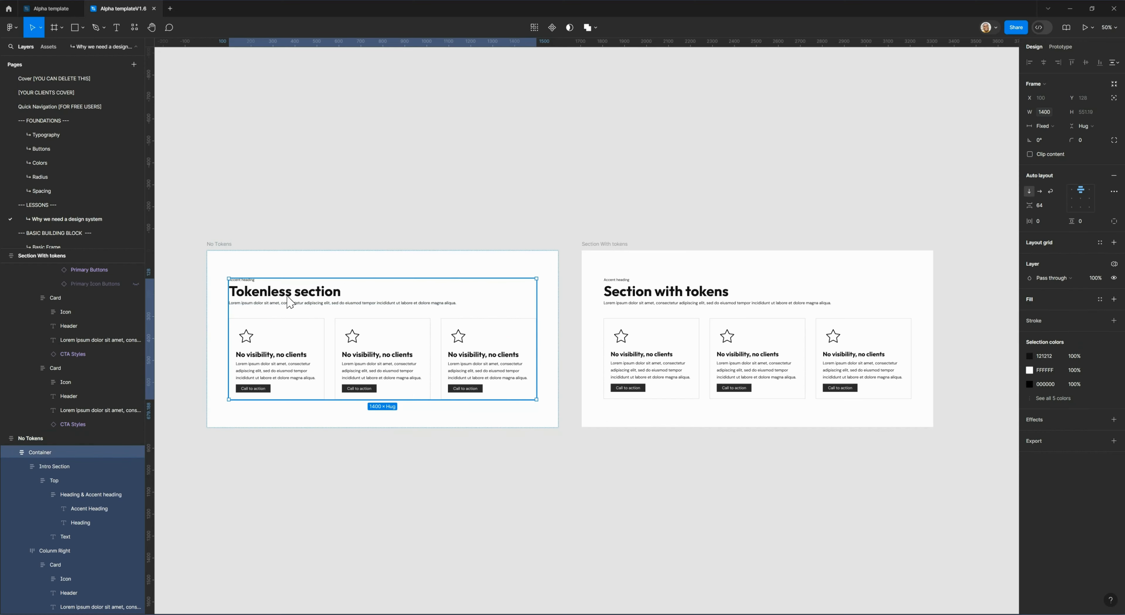
left_click(91, 494)
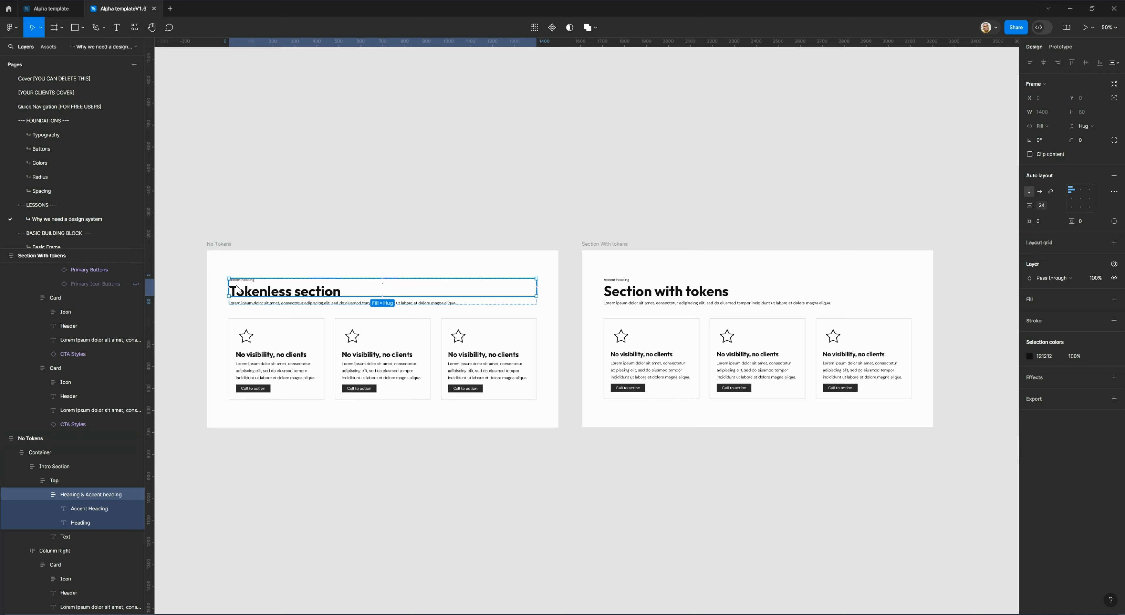
left_click(79, 522)
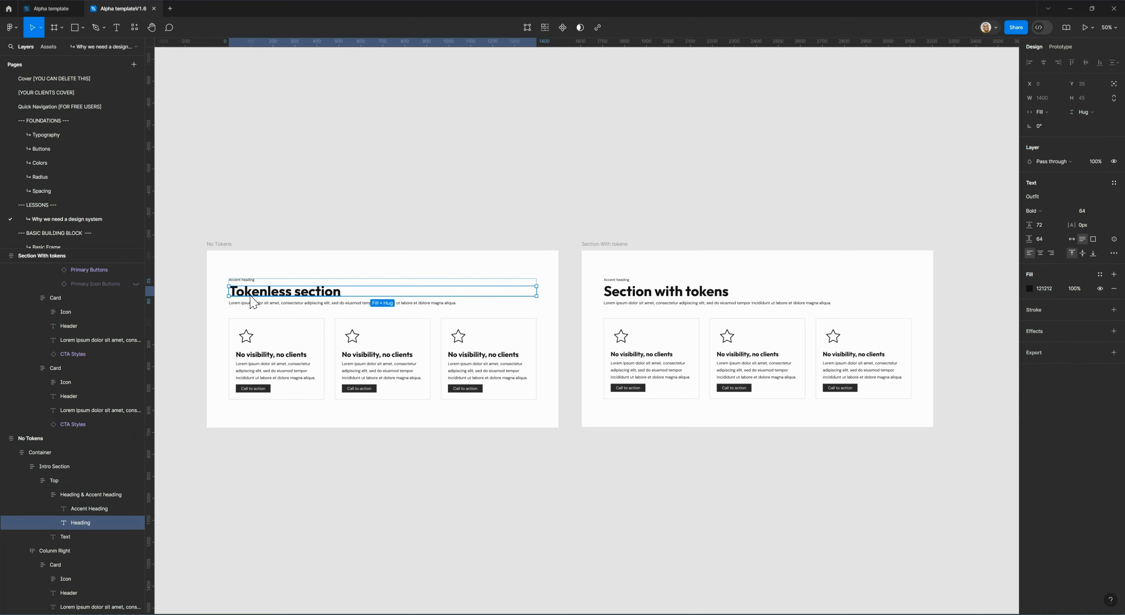
mouse_move(256, 301)
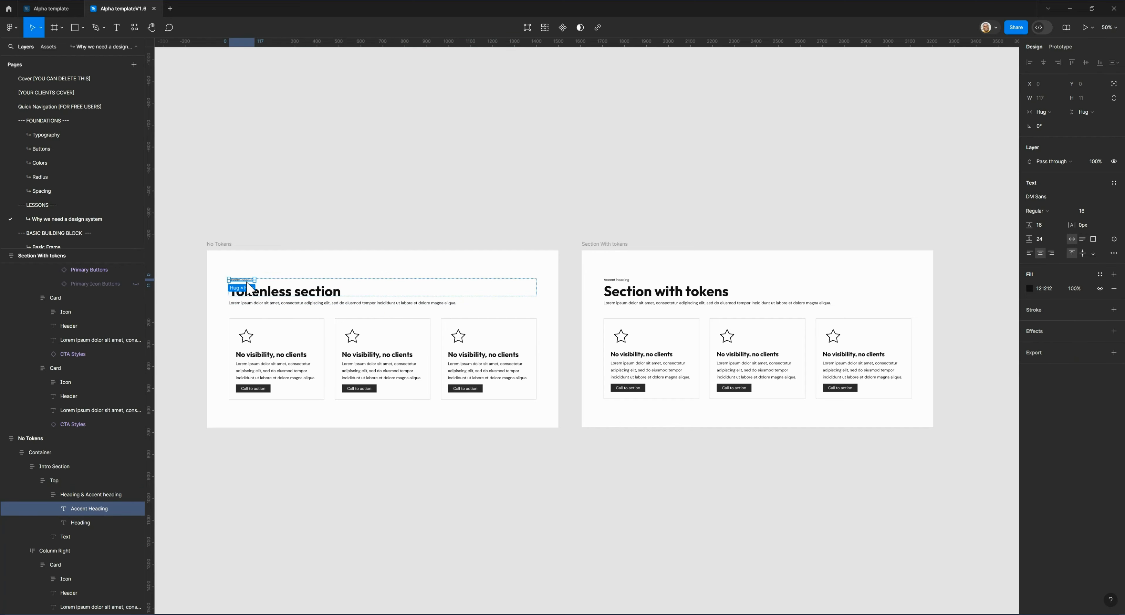
- Drill into the third tokenless card's heading and set its font size to 28
left_click(269, 359)
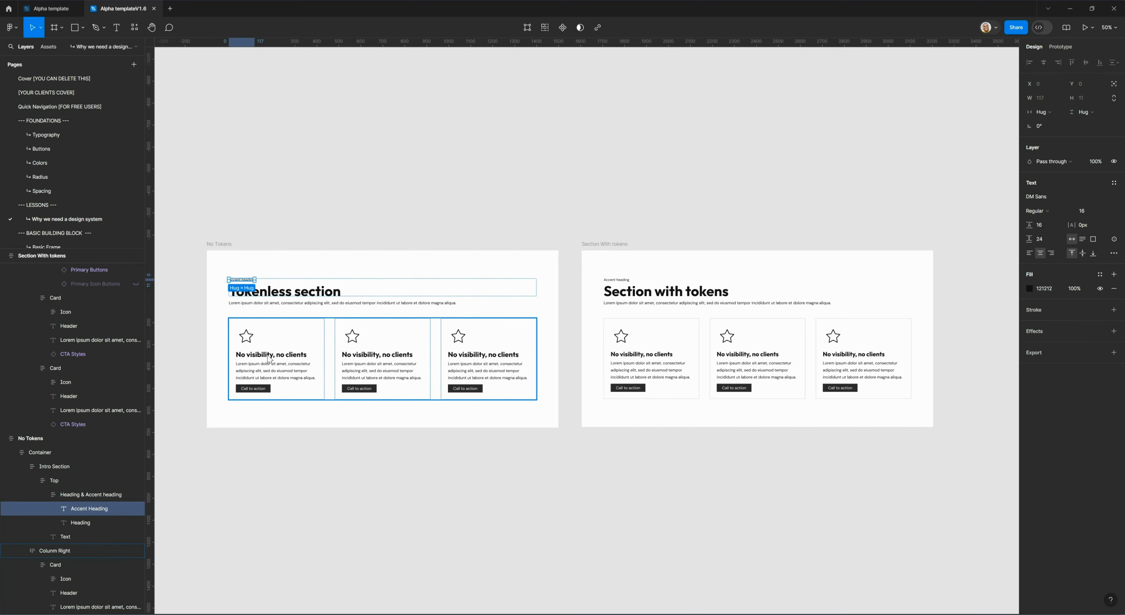
left_click(276, 358)
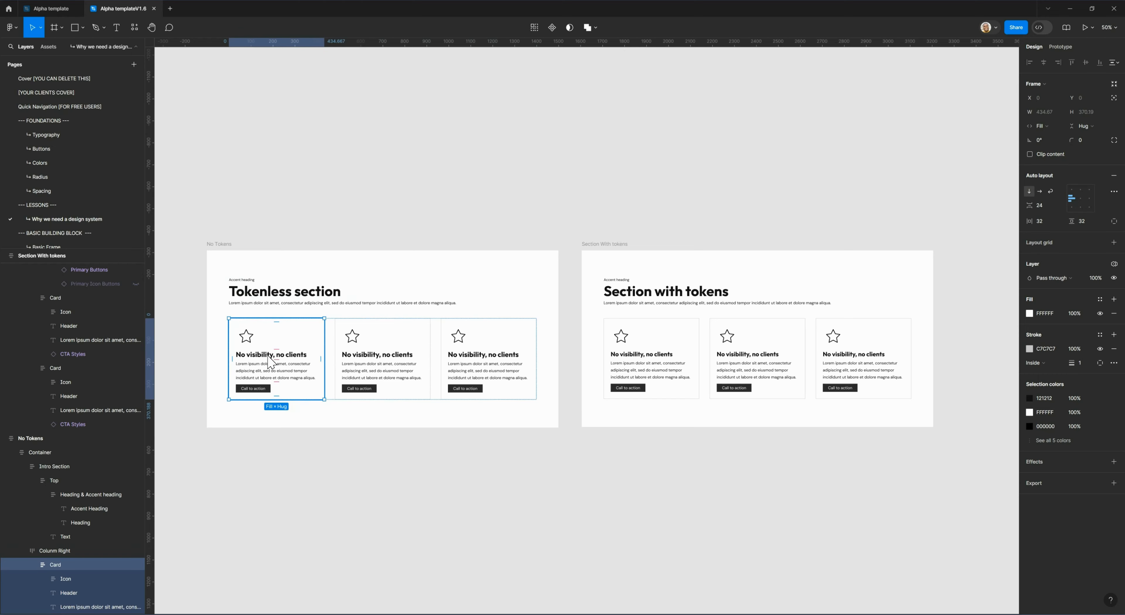
left_click(270, 354)
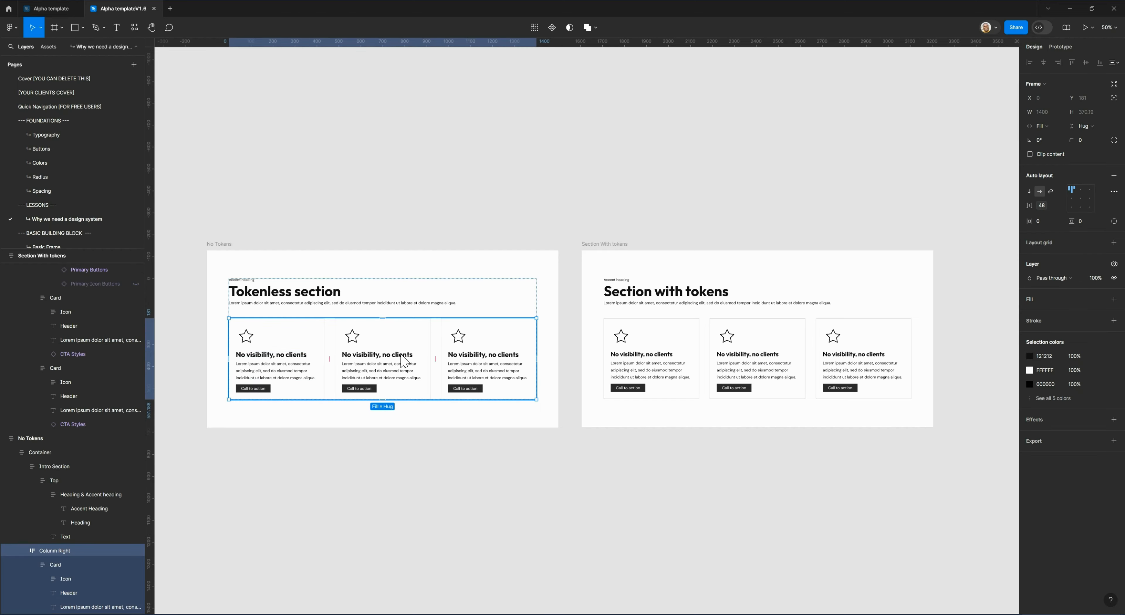
mouse_move(303, 364)
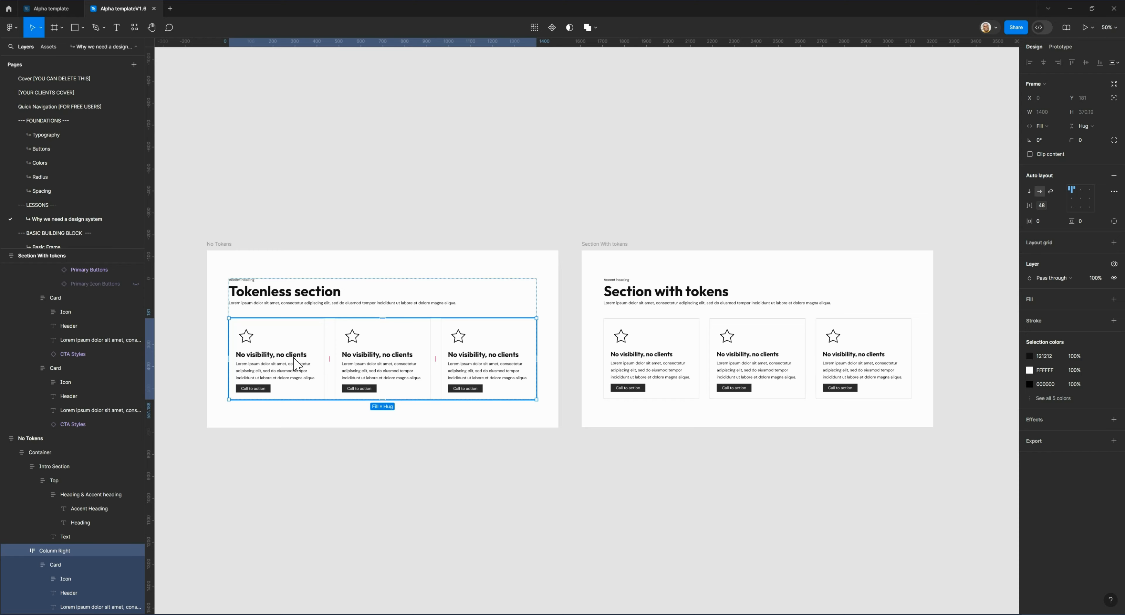
left_click(271, 355)
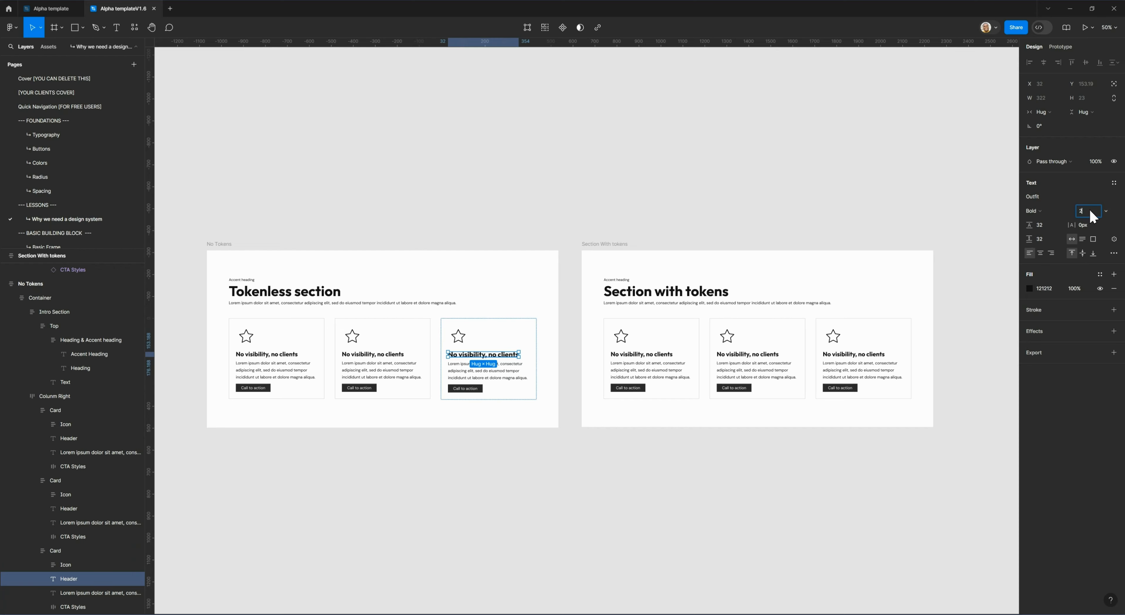
type("28")
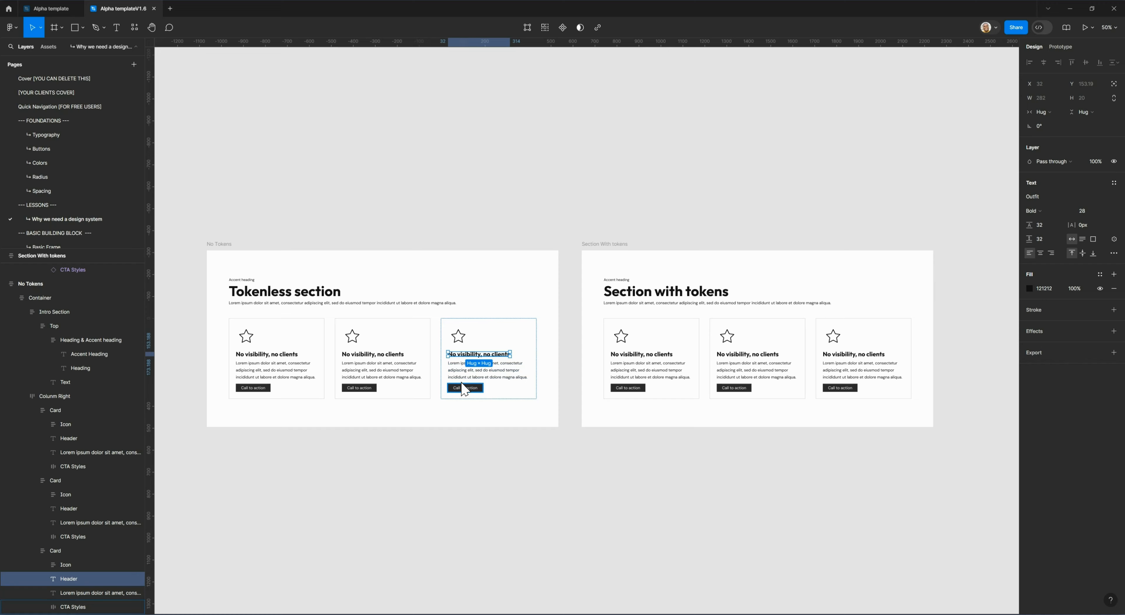
mouse_move(355, 461)
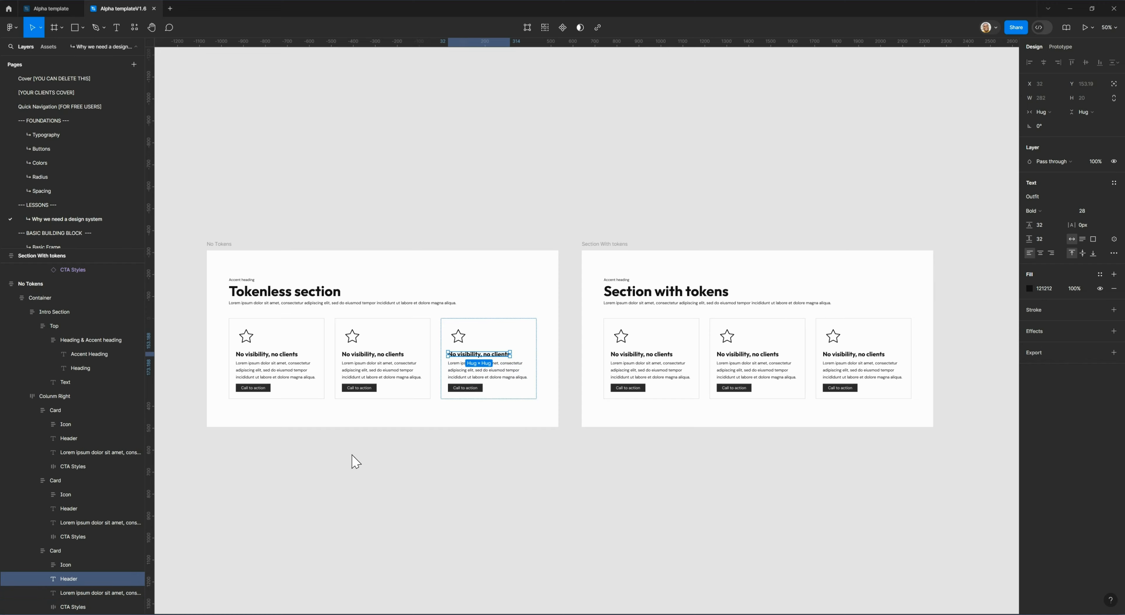
mouse_move(465, 388)
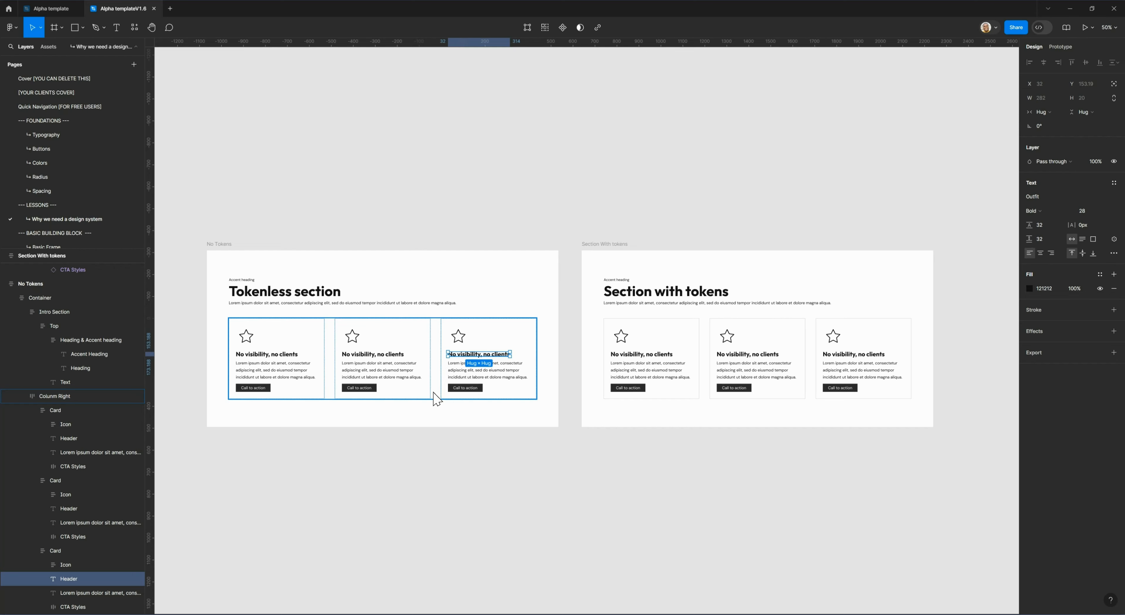
left_click(605, 243)
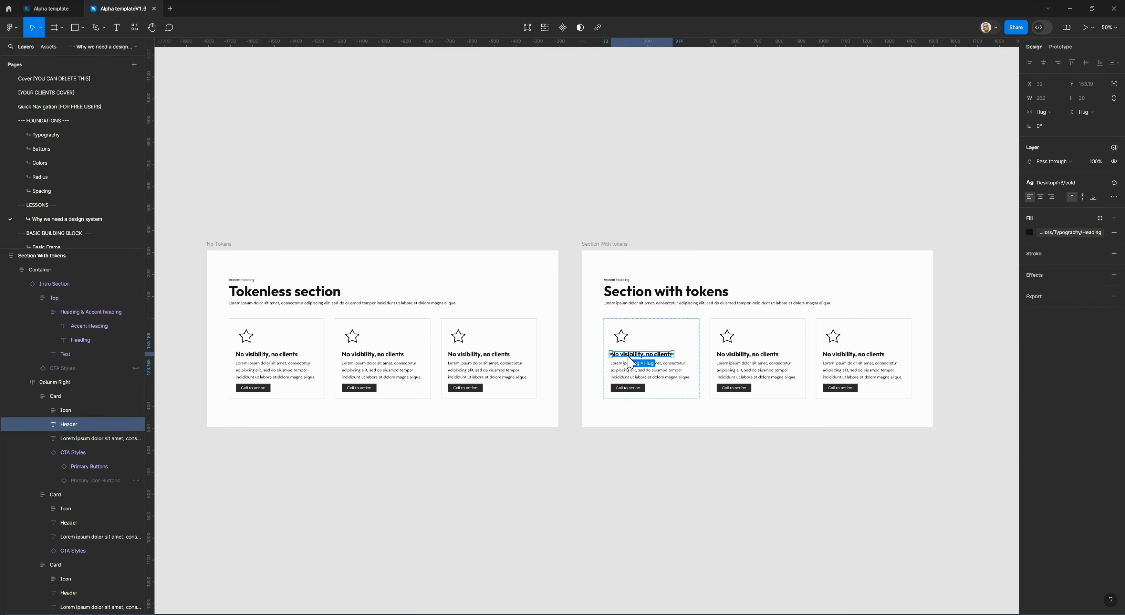
mouse_move(1061, 185)
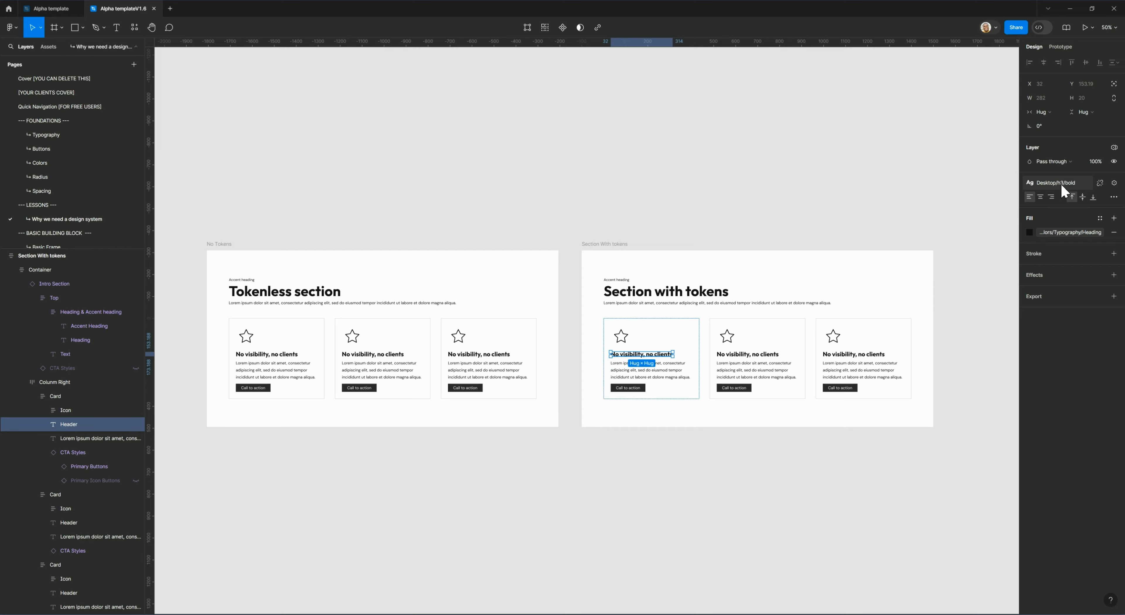
- Bring up the edit dialog for the bold h3 28/32 text style from the styles list
left_click(1054, 182)
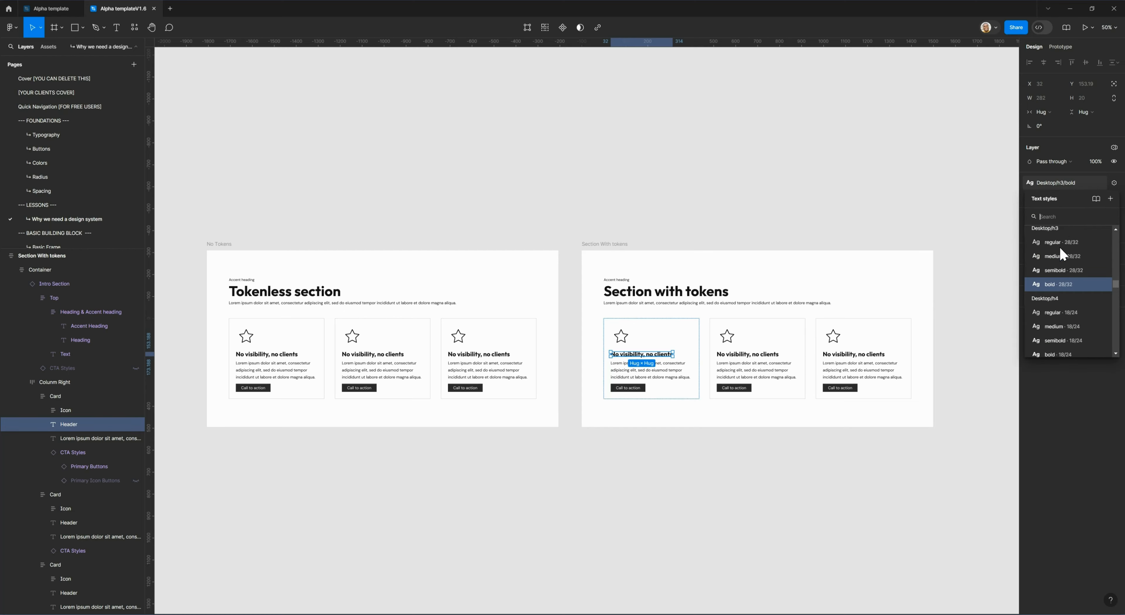
left_click(1102, 285)
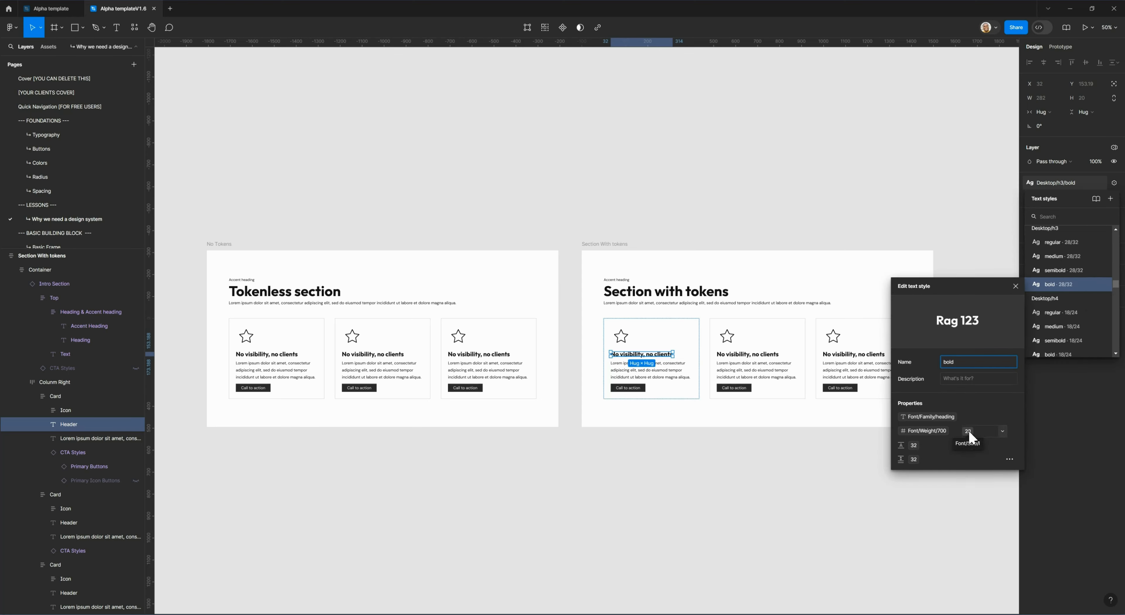
- Bind the bold h3 style's font size to the m (18) size variable
left_click(983, 430)
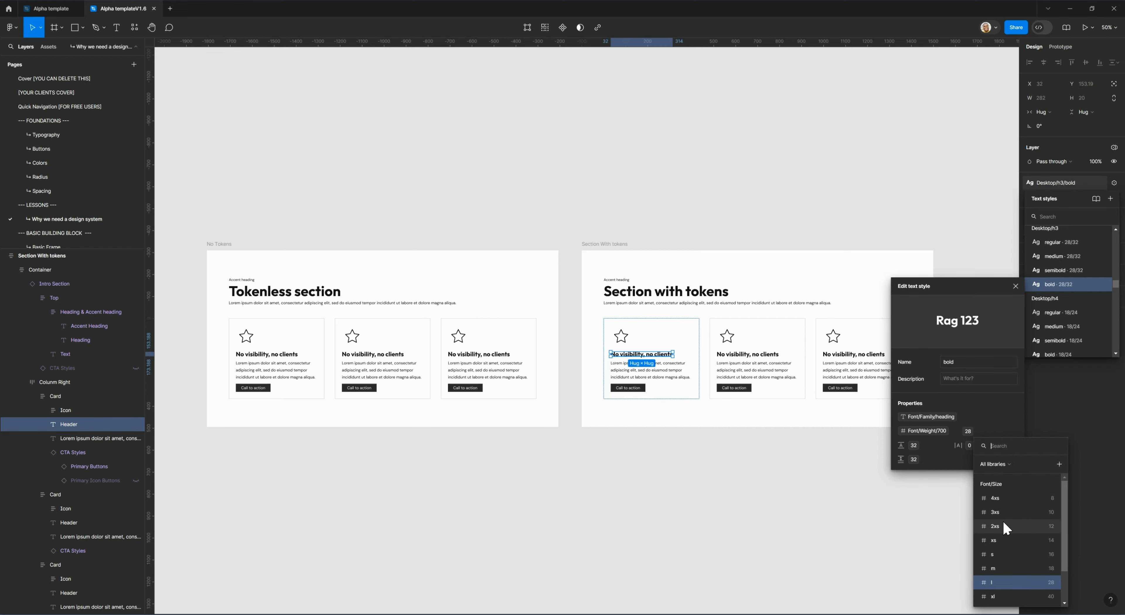
scroll("down", 3)
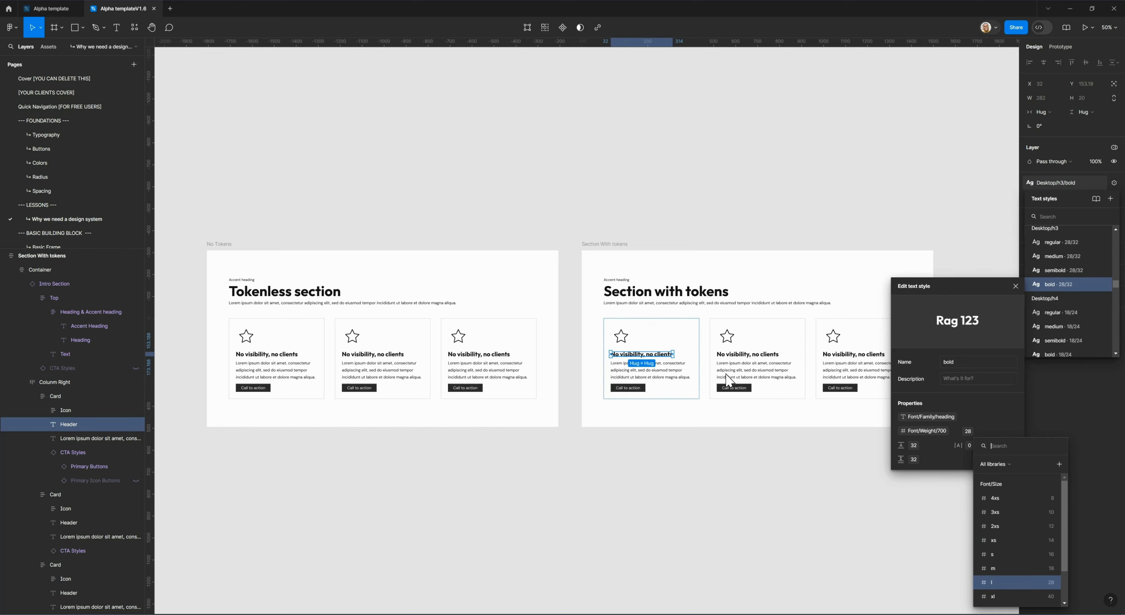
scroll("down", 3)
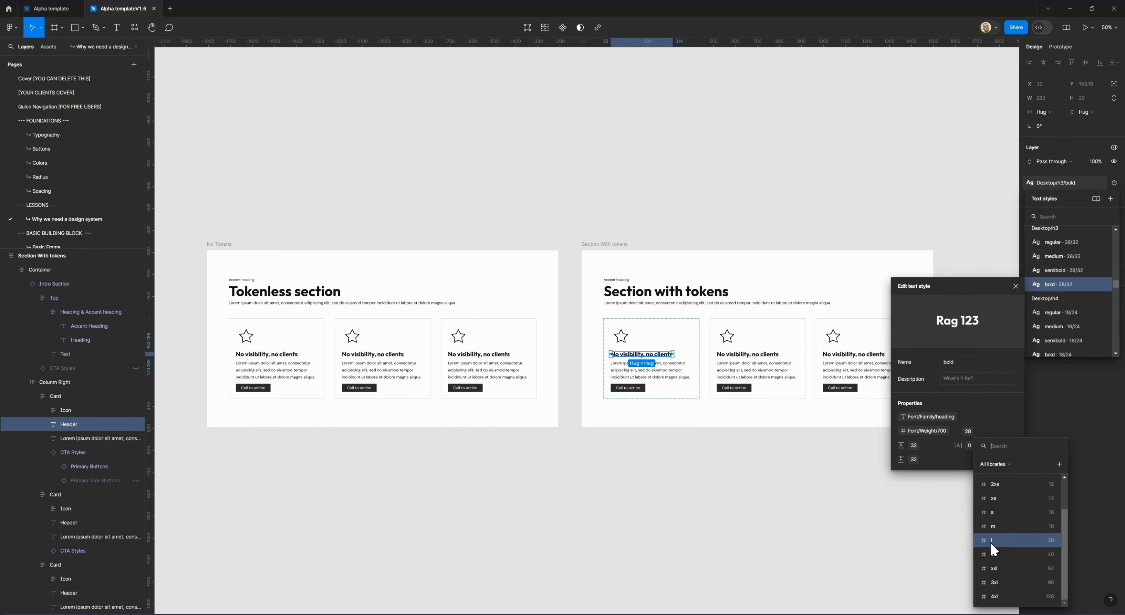
mouse_move(997, 550)
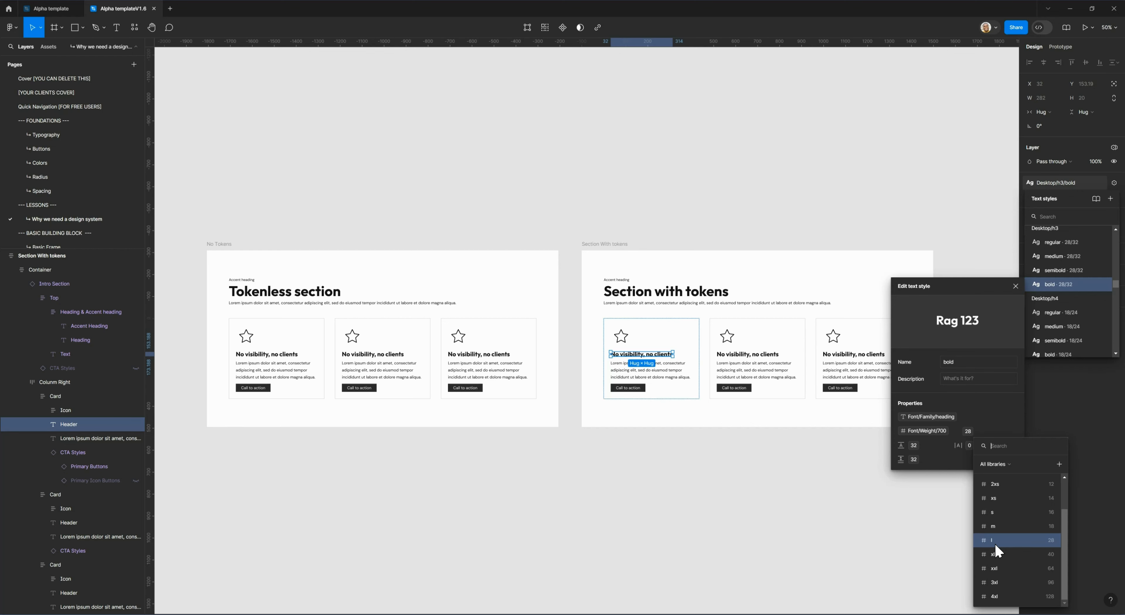
mouse_move(996, 548)
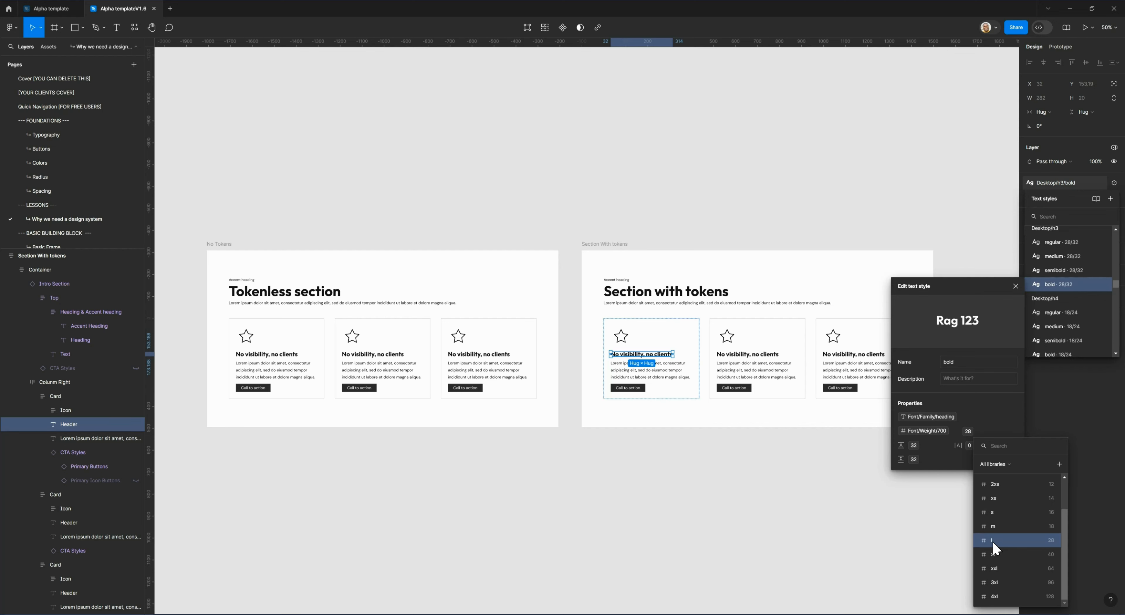
mouse_move(1012, 548)
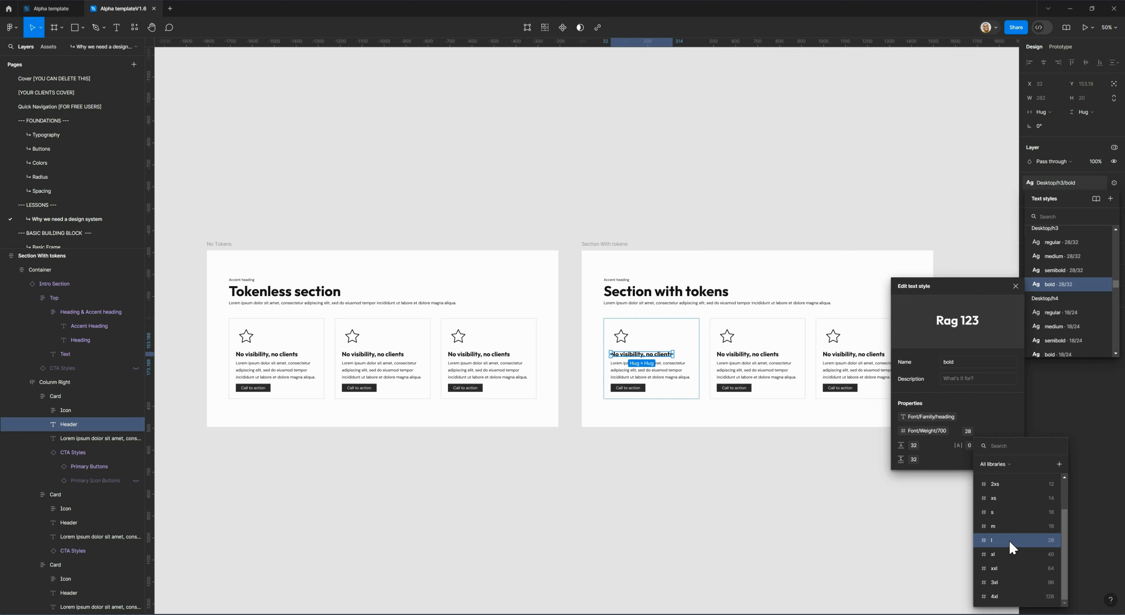
mouse_move(1054, 550)
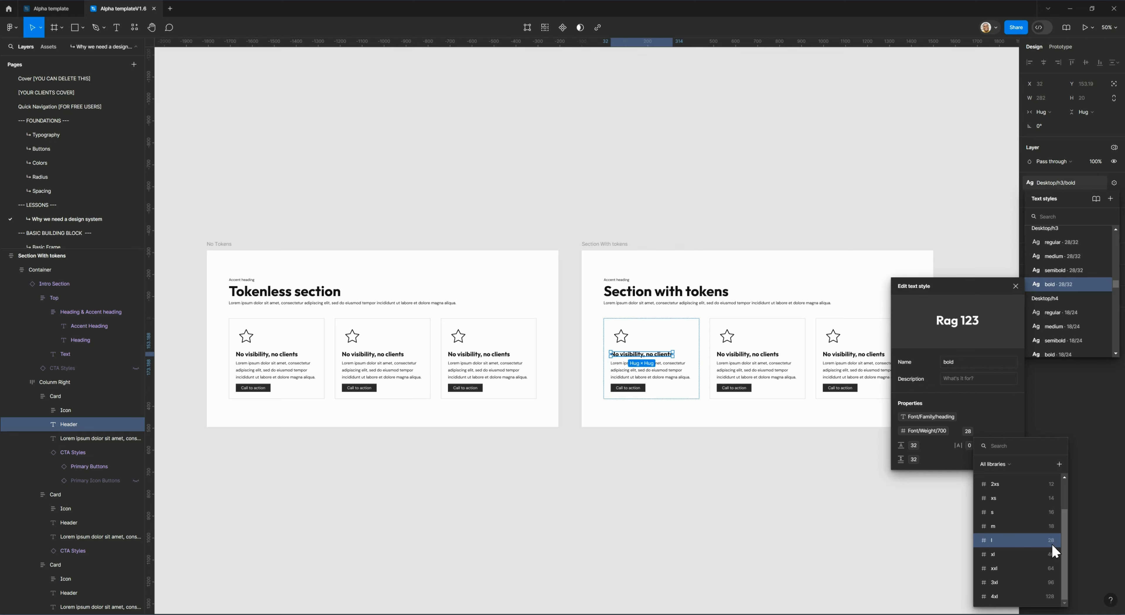
mouse_move(995, 514)
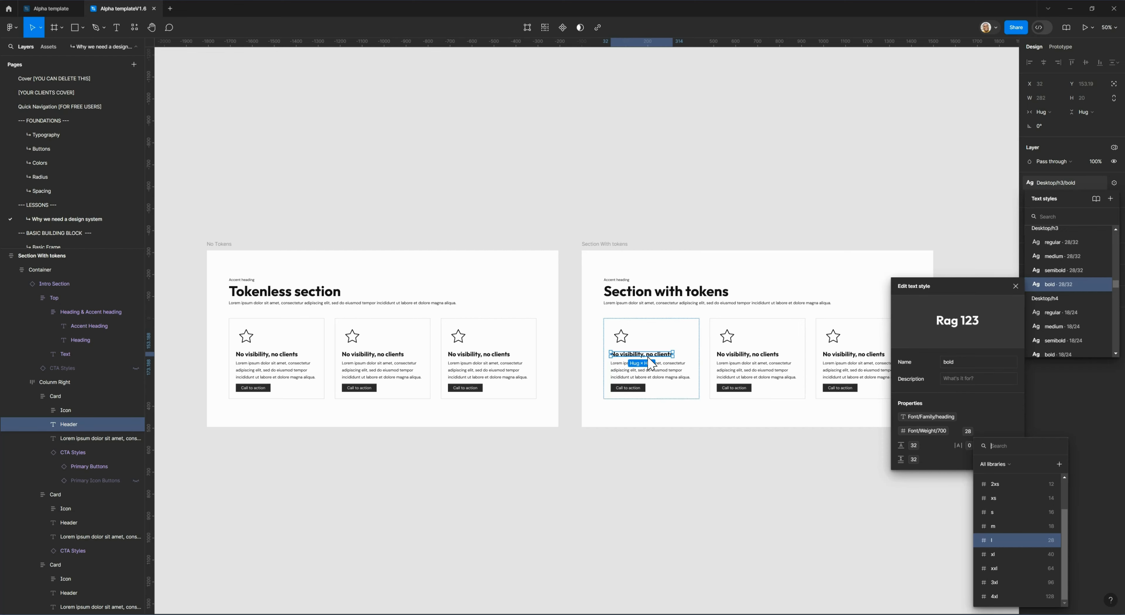
mouse_move(1024, 564)
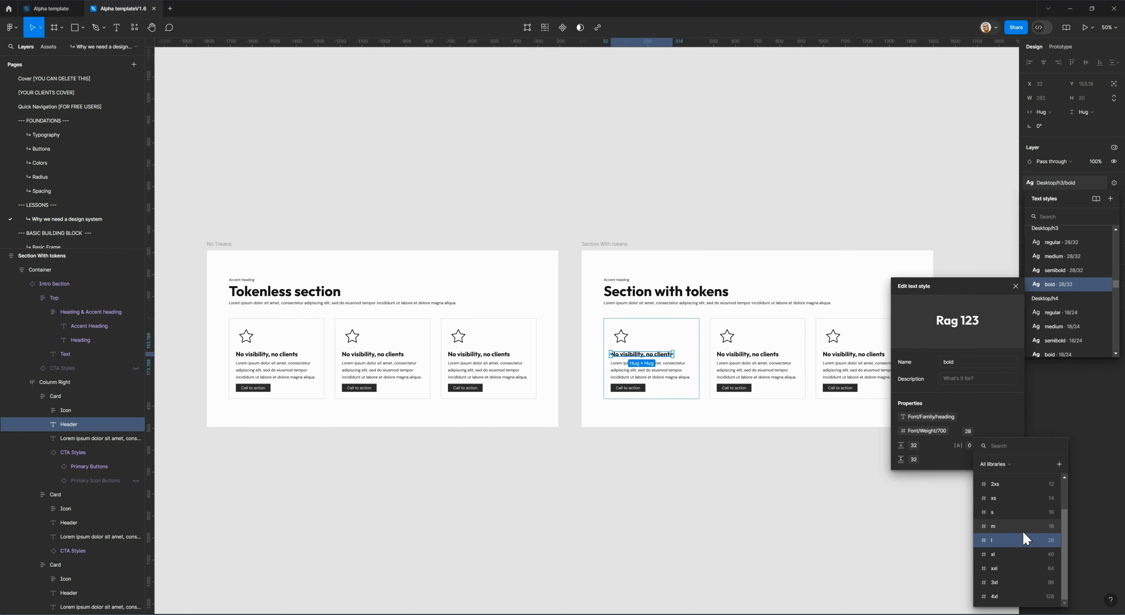
left_click(992, 540)
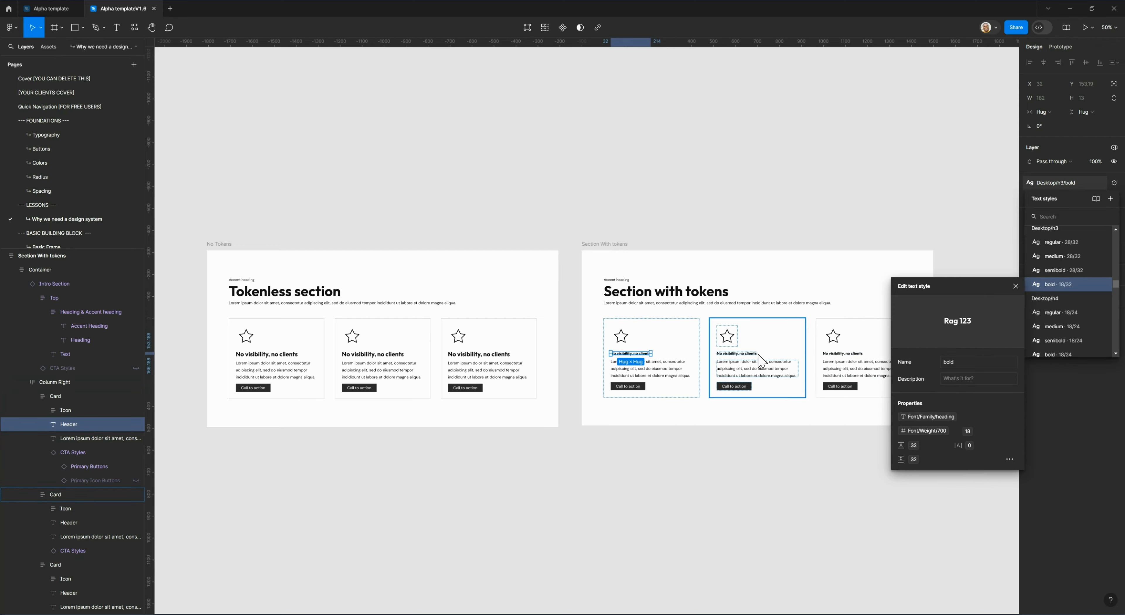
mouse_move(768, 368)
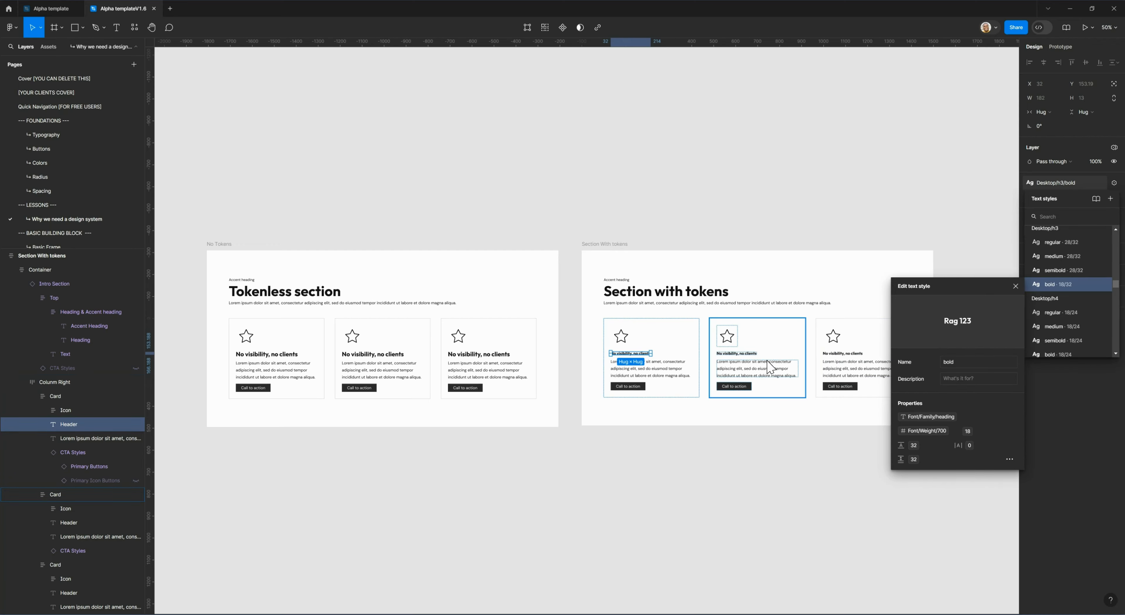
mouse_move(766, 367)
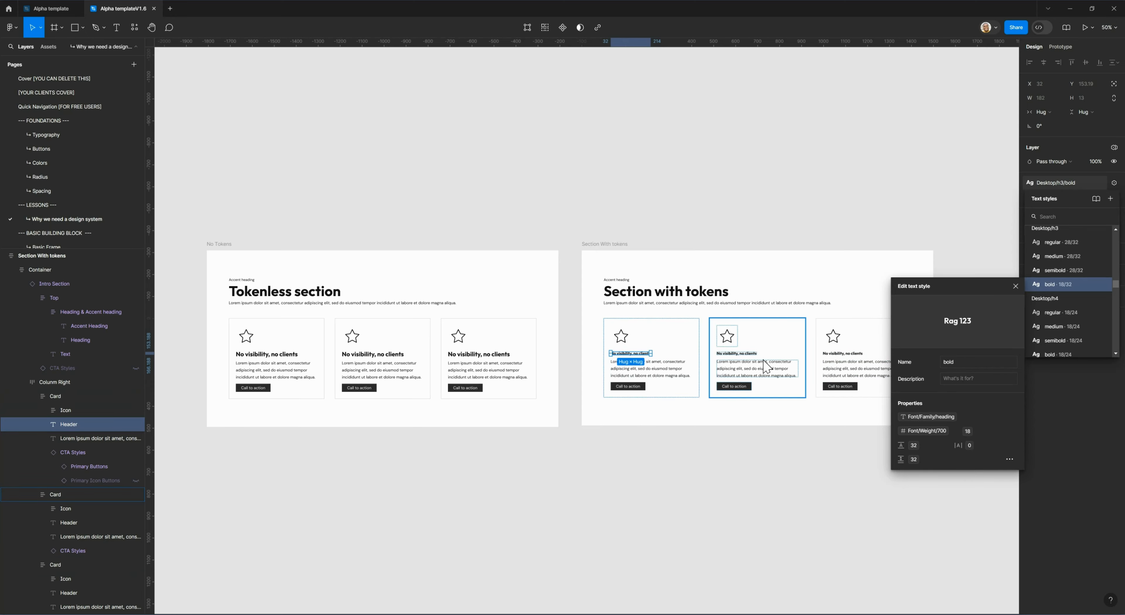
mouse_move(725, 371)
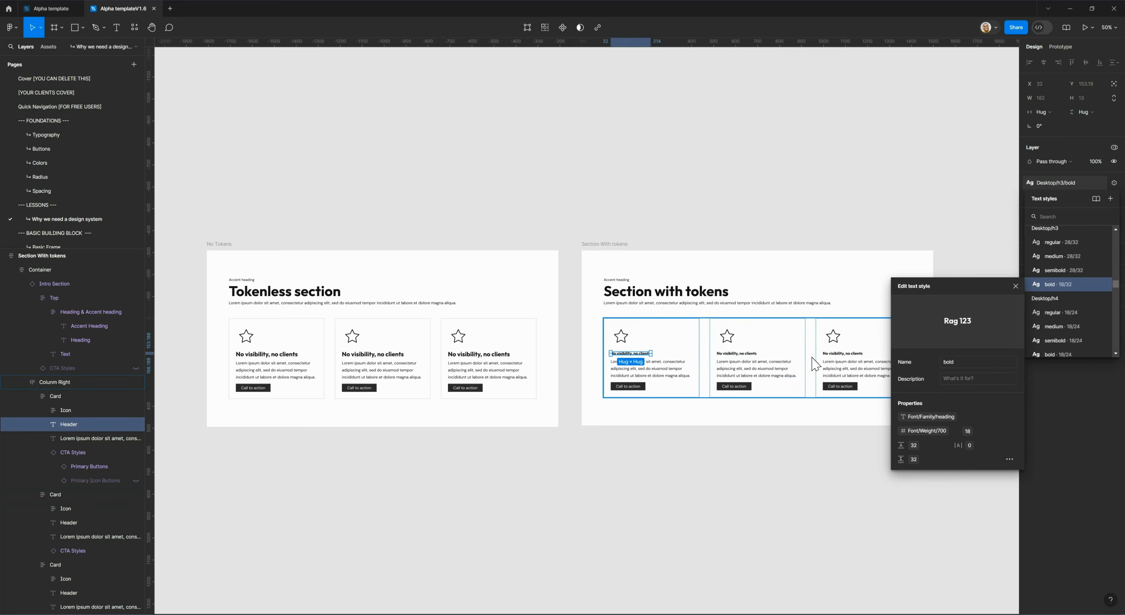
mouse_move(742, 363)
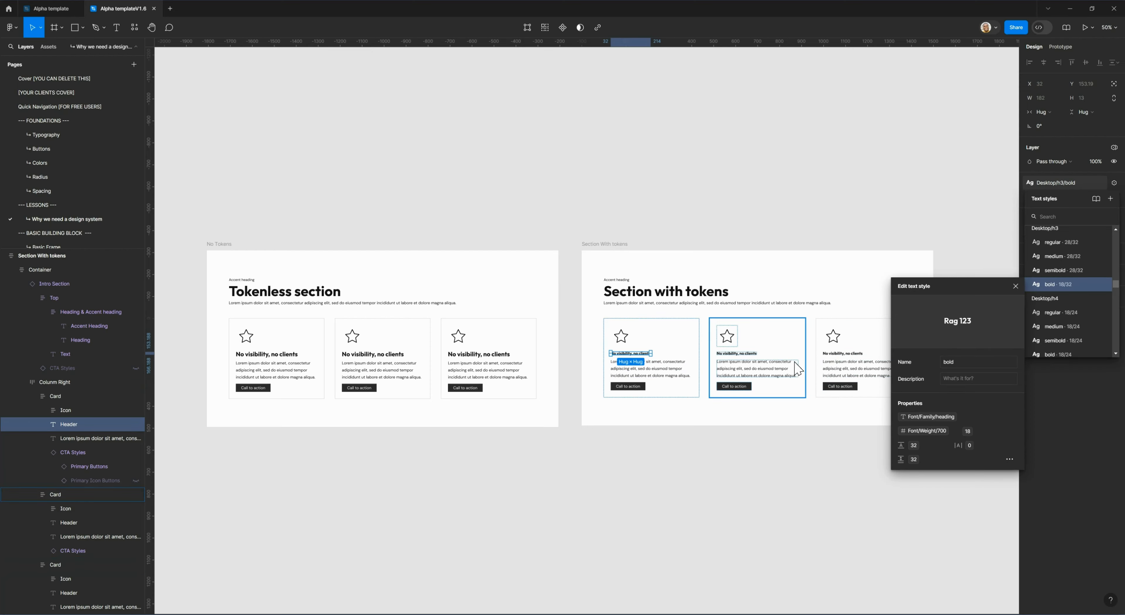
mouse_move(760, 366)
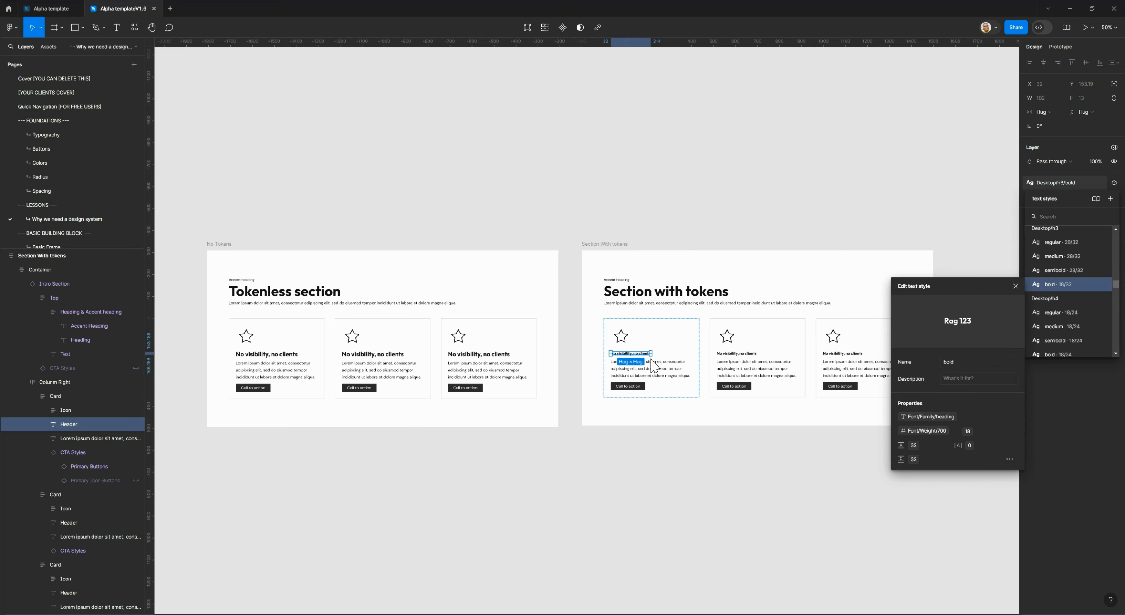
mouse_move(649, 362)
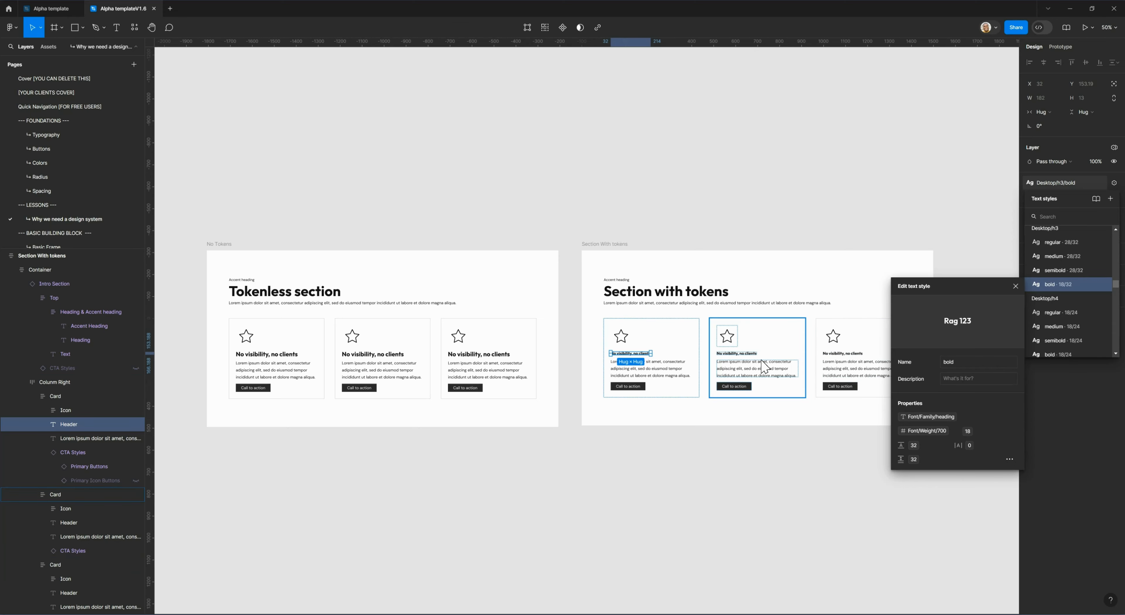
- Return the h3 style to the l size variable and set l's desktop value to 32 in Local variables
left_click(853, 356)
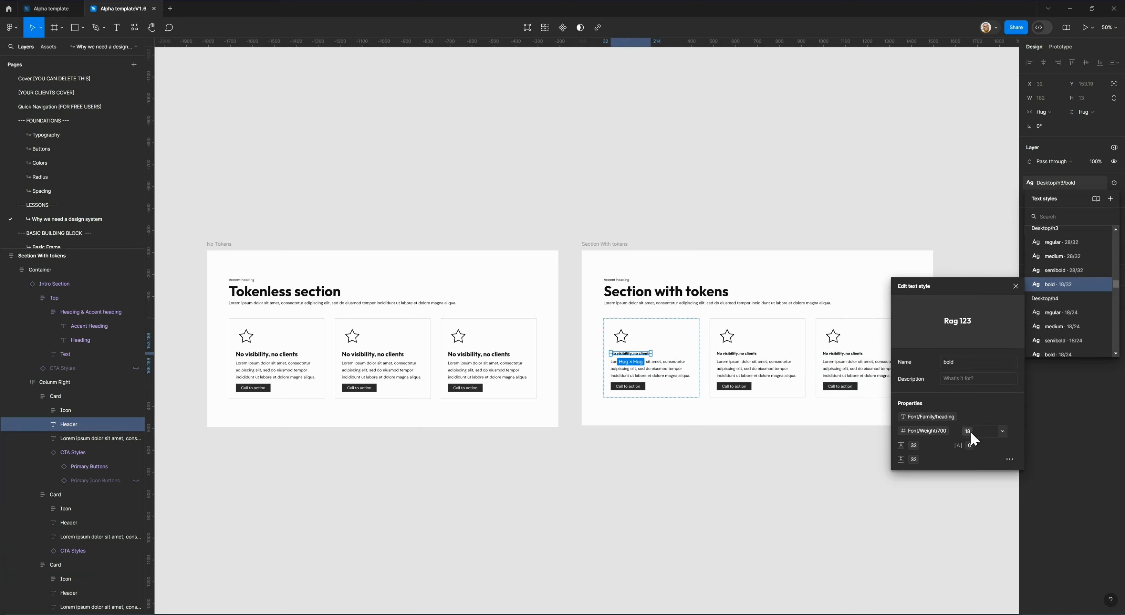
left_click(981, 430)
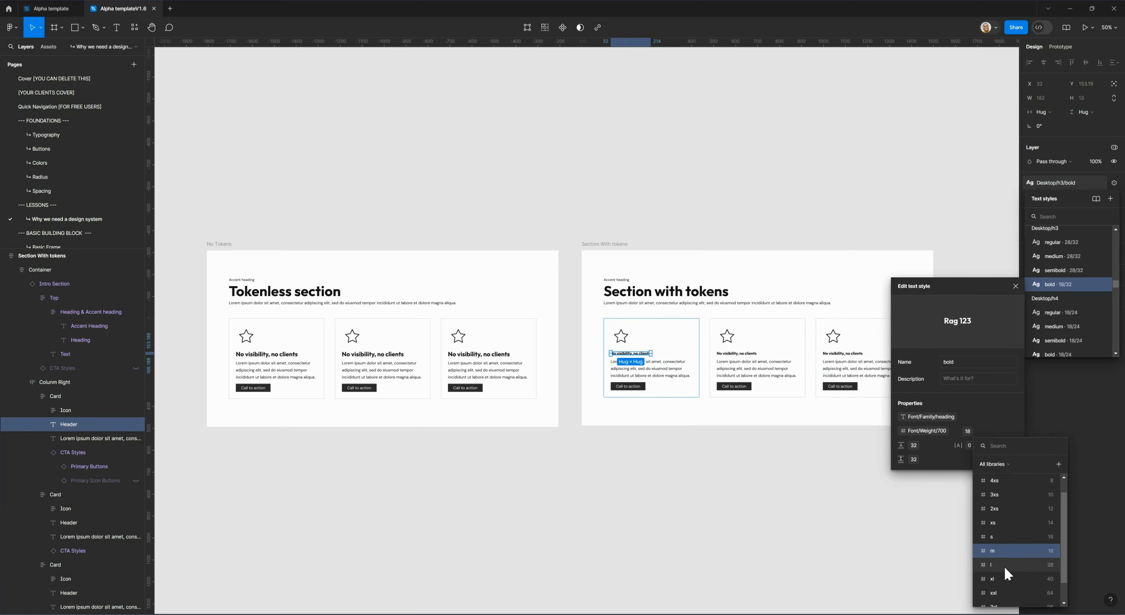
mouse_move(1055, 579)
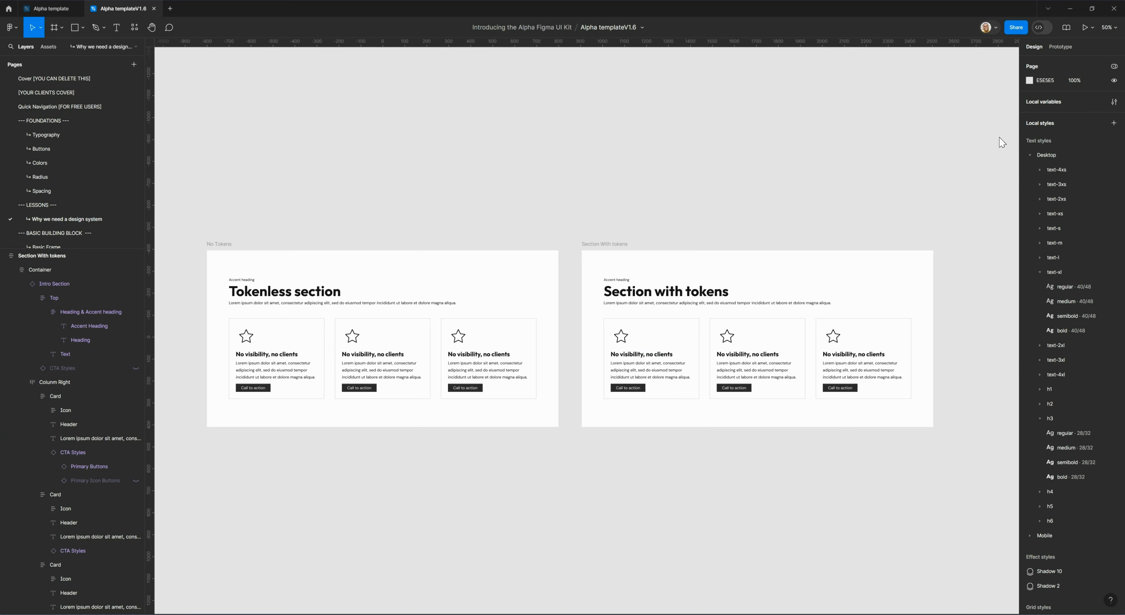
left_click(1114, 102)
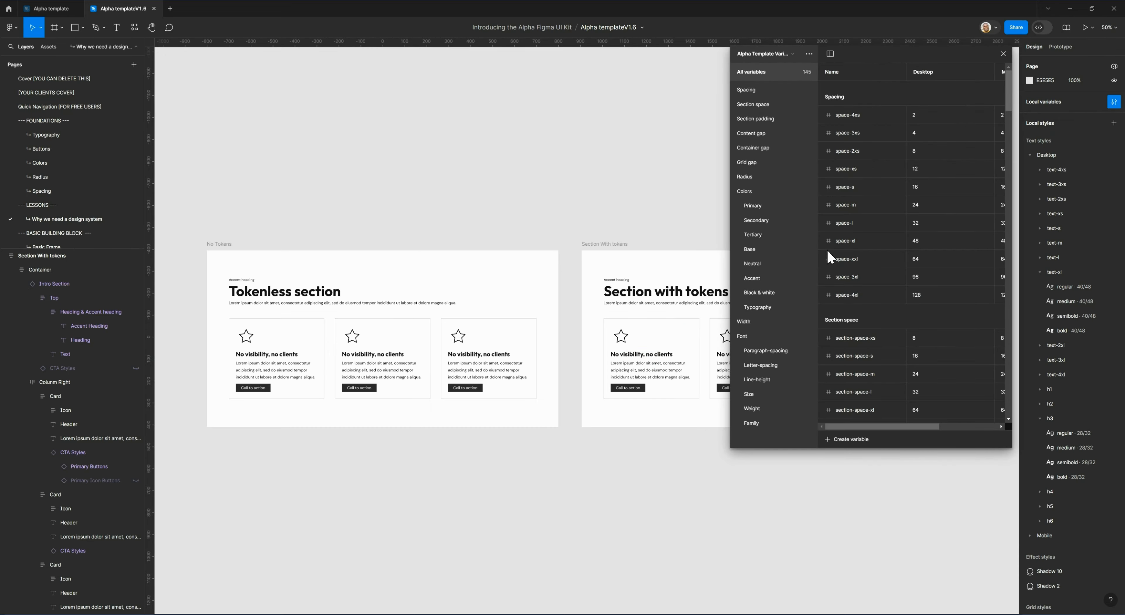
mouse_move(744, 394)
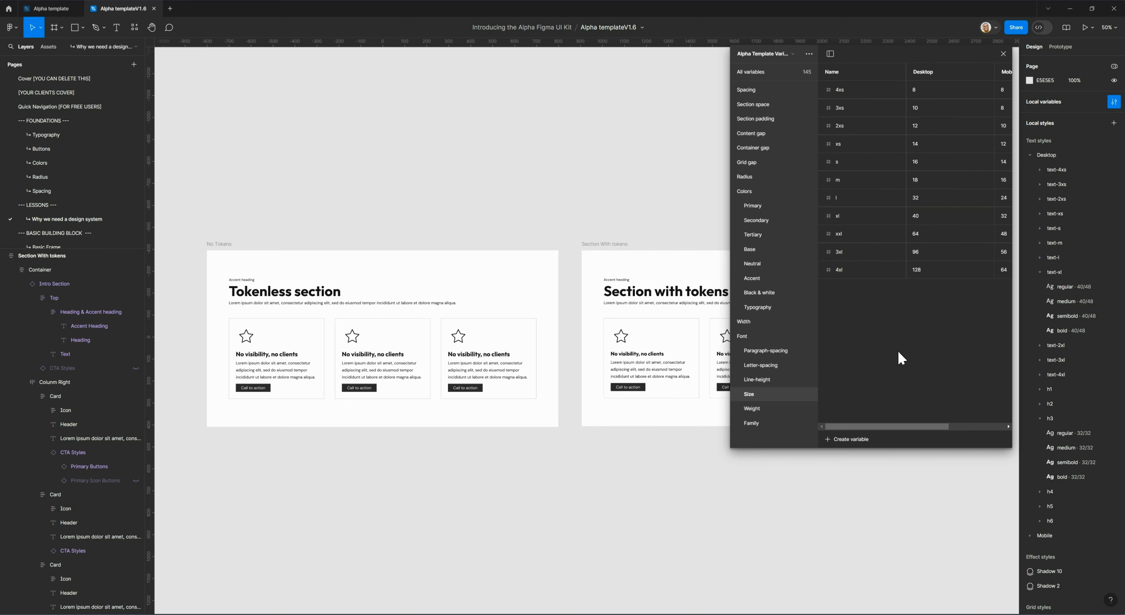
left_click(1003, 54)
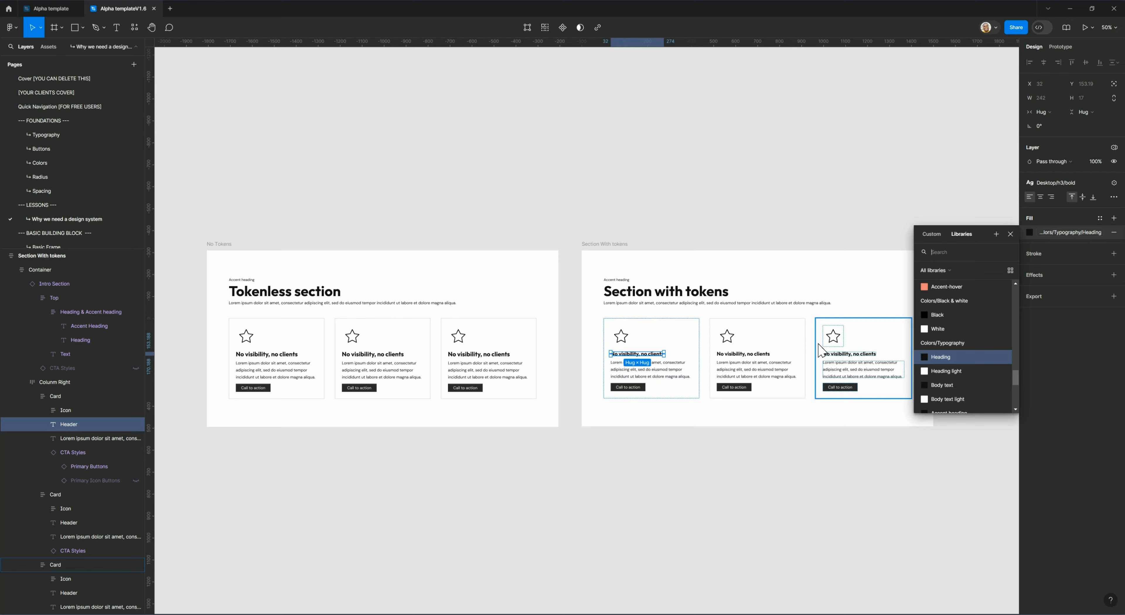
mouse_move(950, 368)
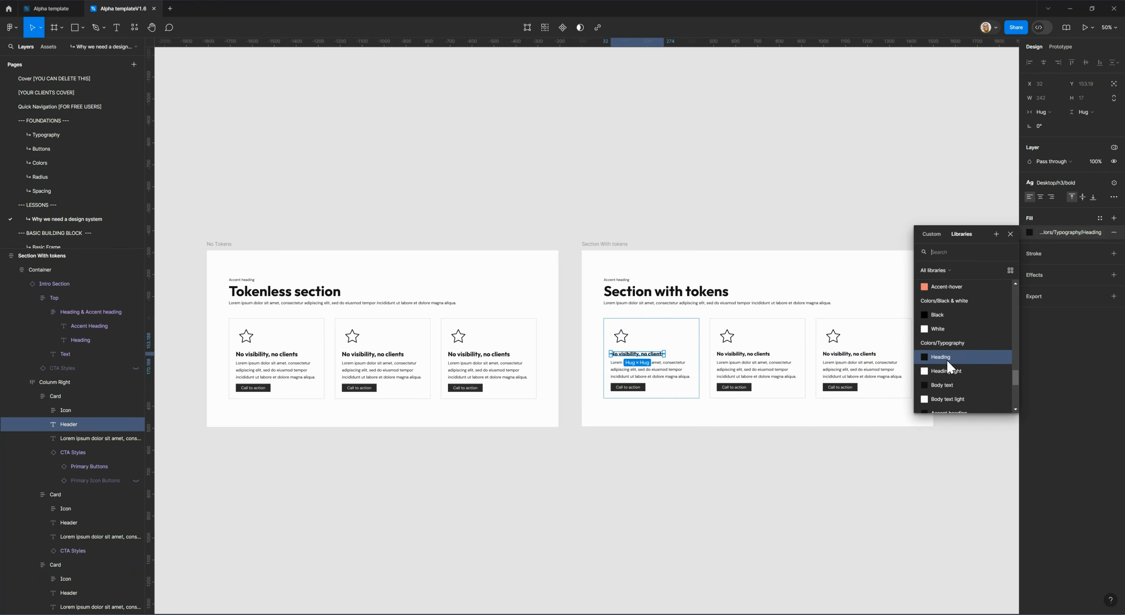
mouse_move(948, 366)
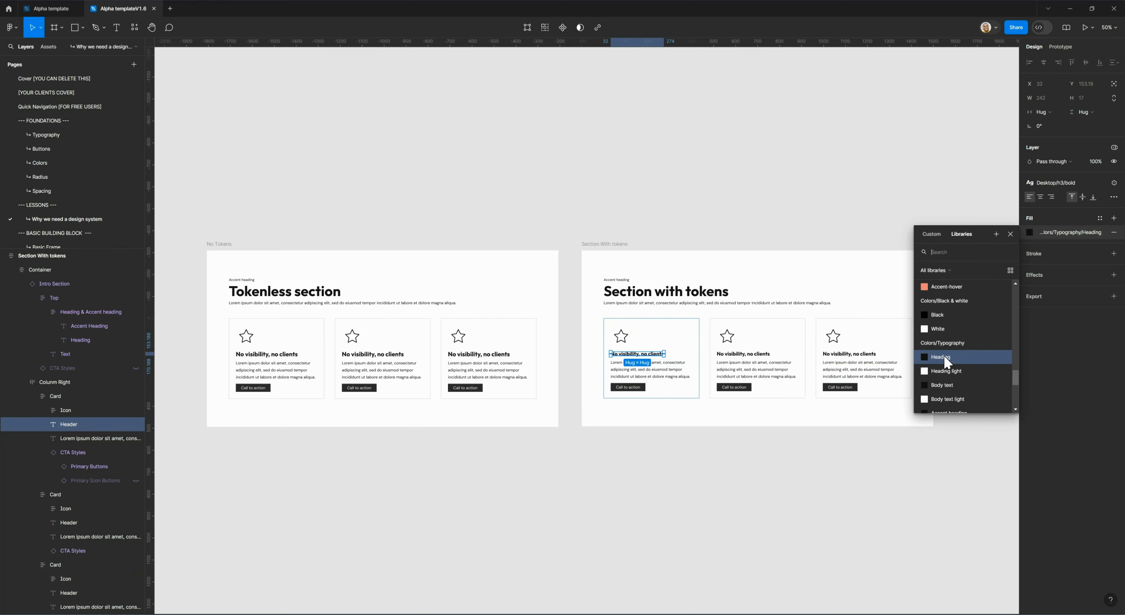
mouse_move(946, 363)
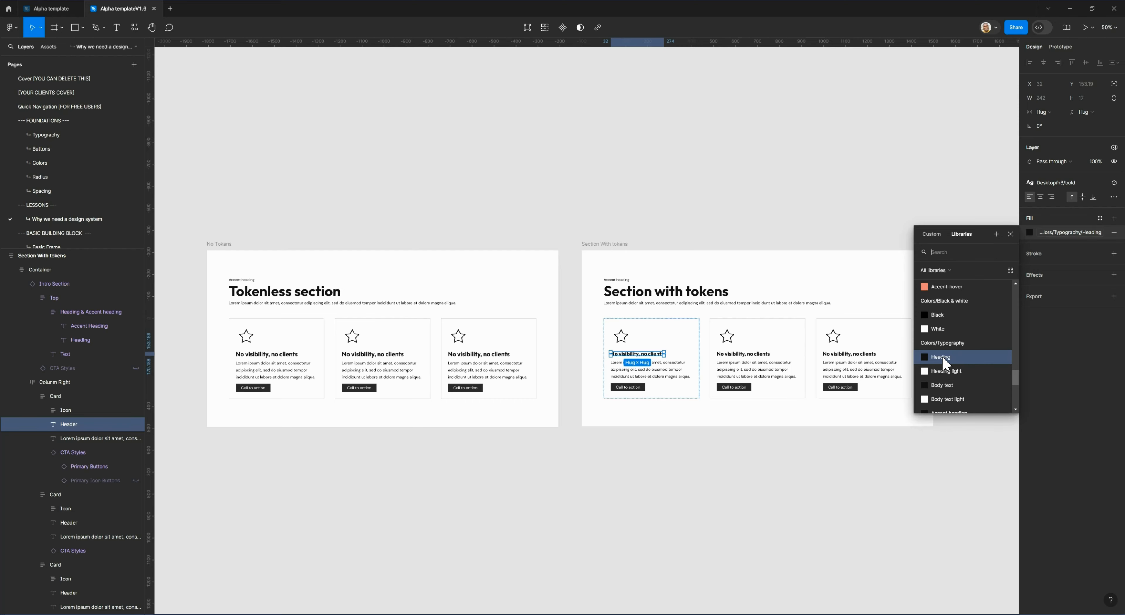
mouse_move(1010, 235)
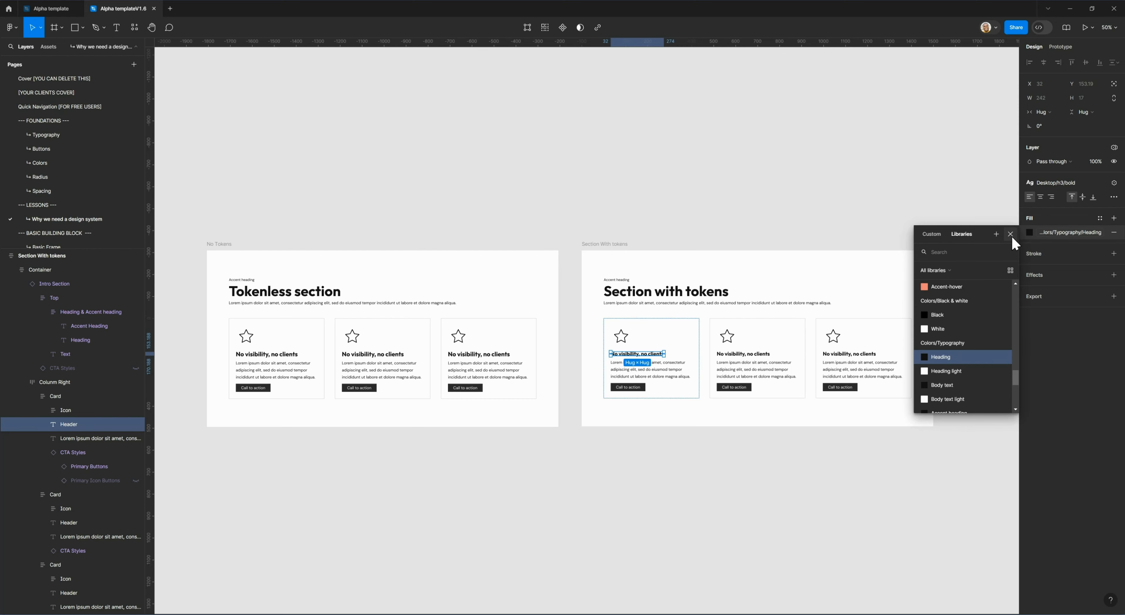
- Dismiss the card heading's fill picker after seeing Colors/Typography/Heading
left_click(1011, 233)
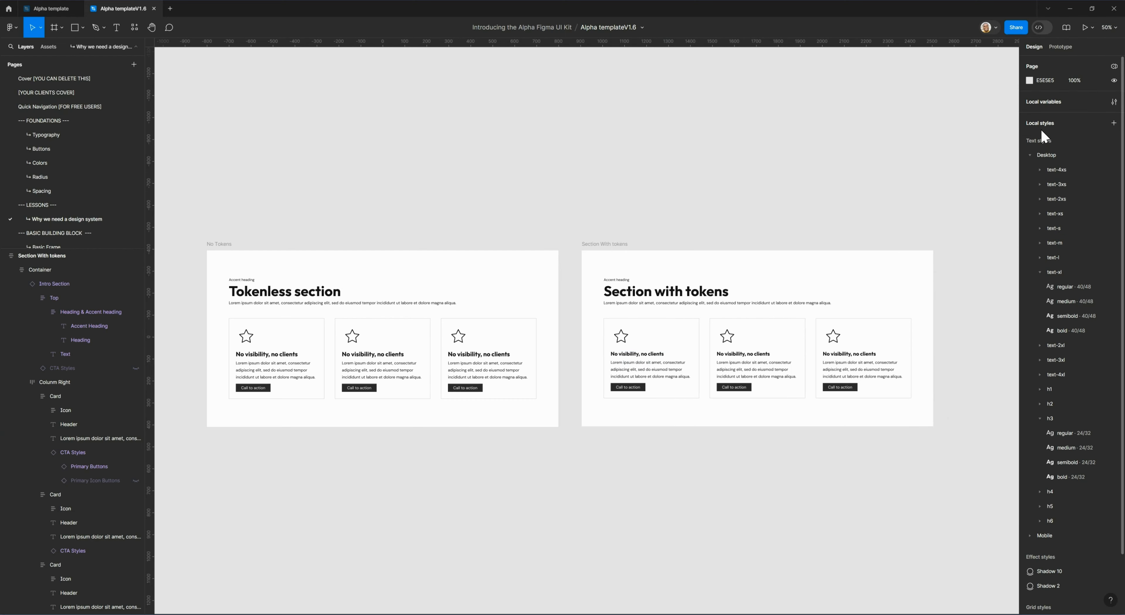
- Search the library colours for the Typography Heading variable's new Desktop value
left_click(1114, 102)
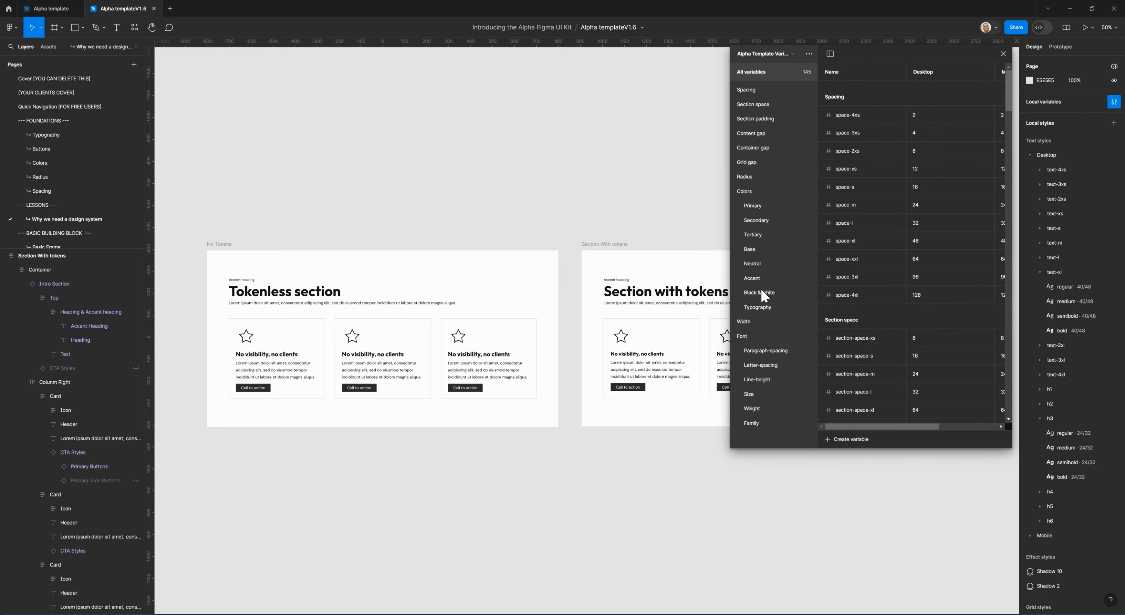
left_click(757, 307)
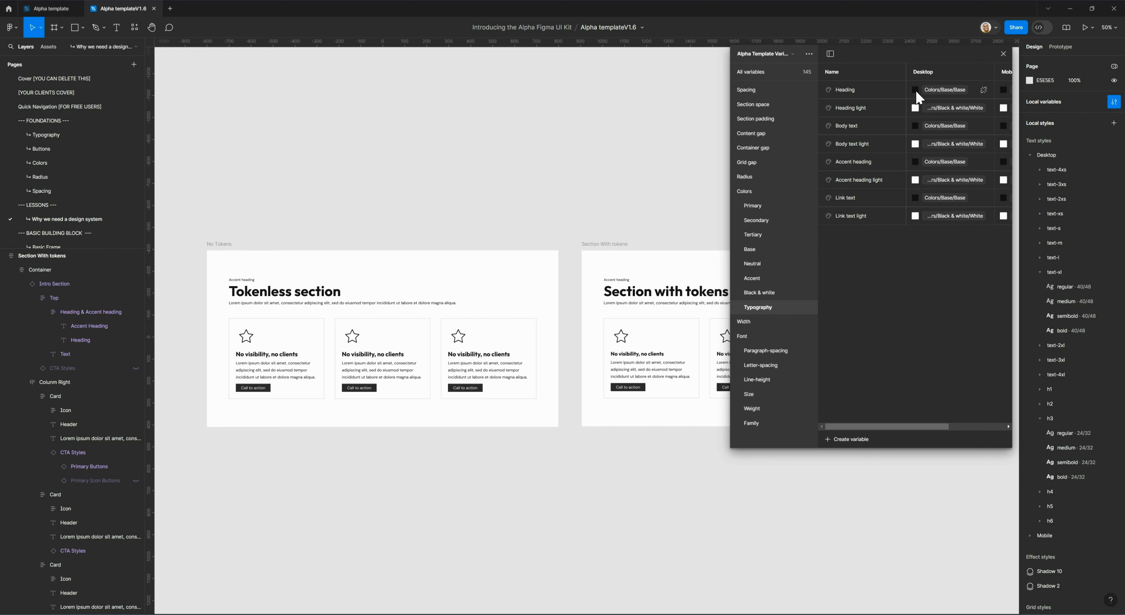
mouse_move(865, 96)
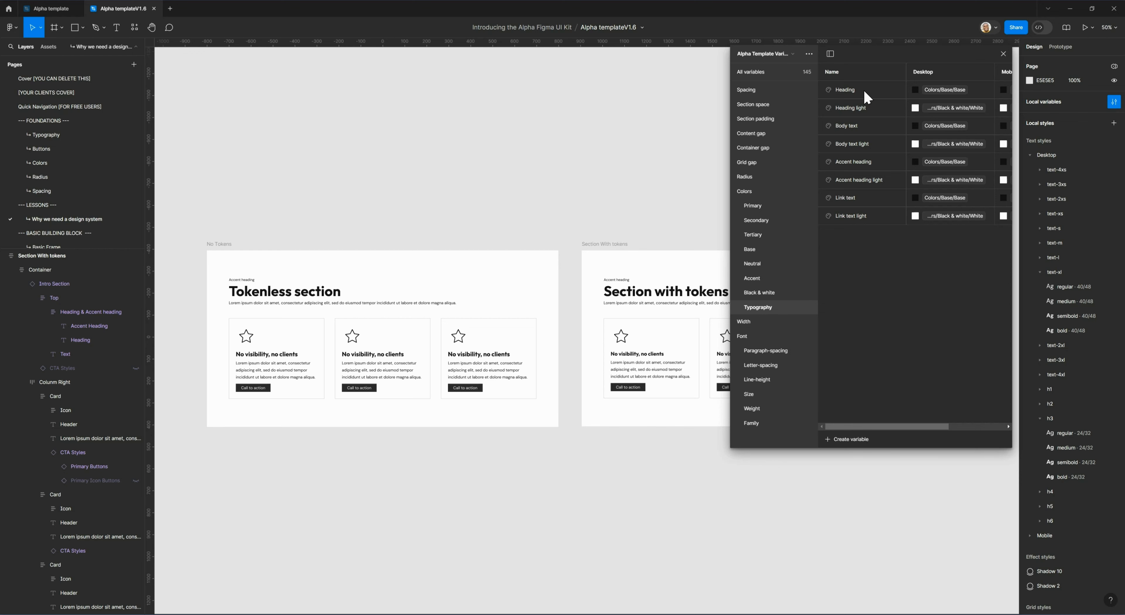
mouse_move(949, 99)
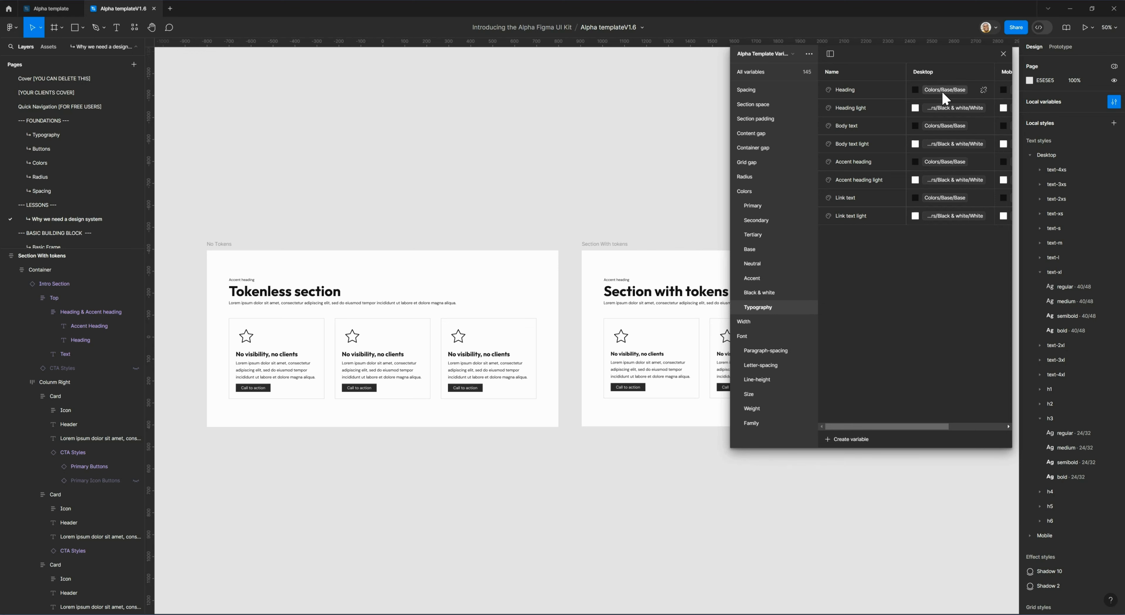
left_click(946, 89)
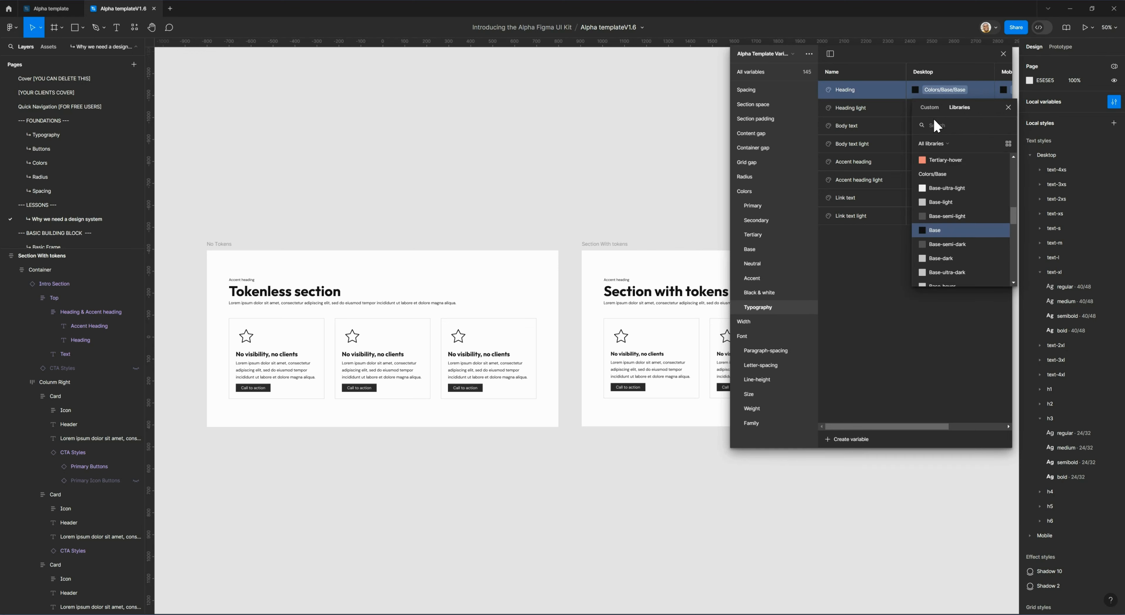
type("acc")
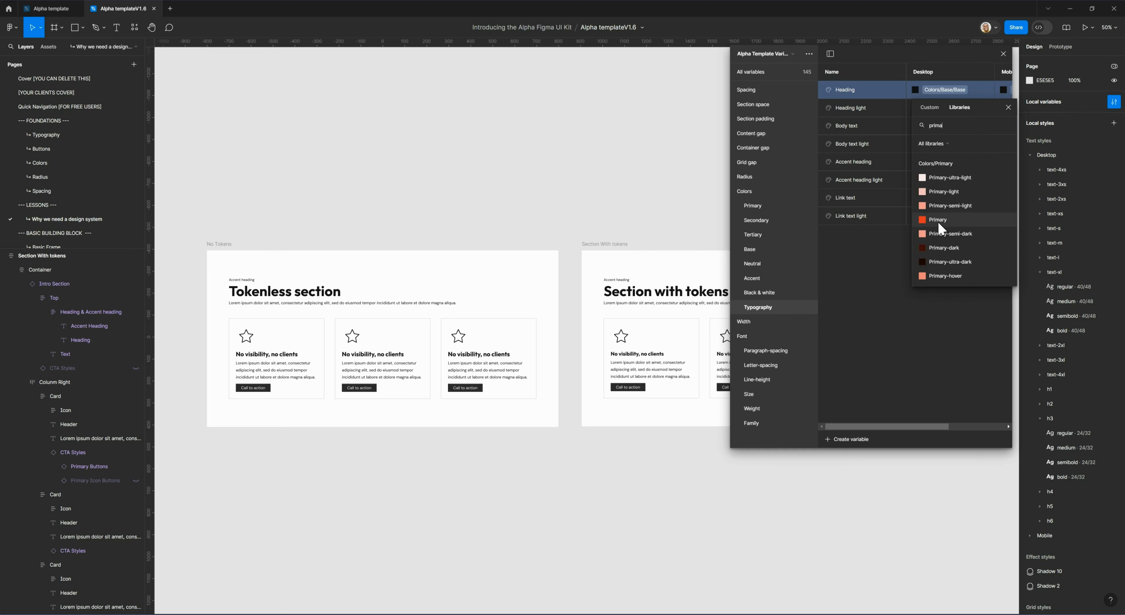
- Point Heading at Colors/Primary/Primary so token-section headings turn red, and dismiss the panel
left_click(937, 219)
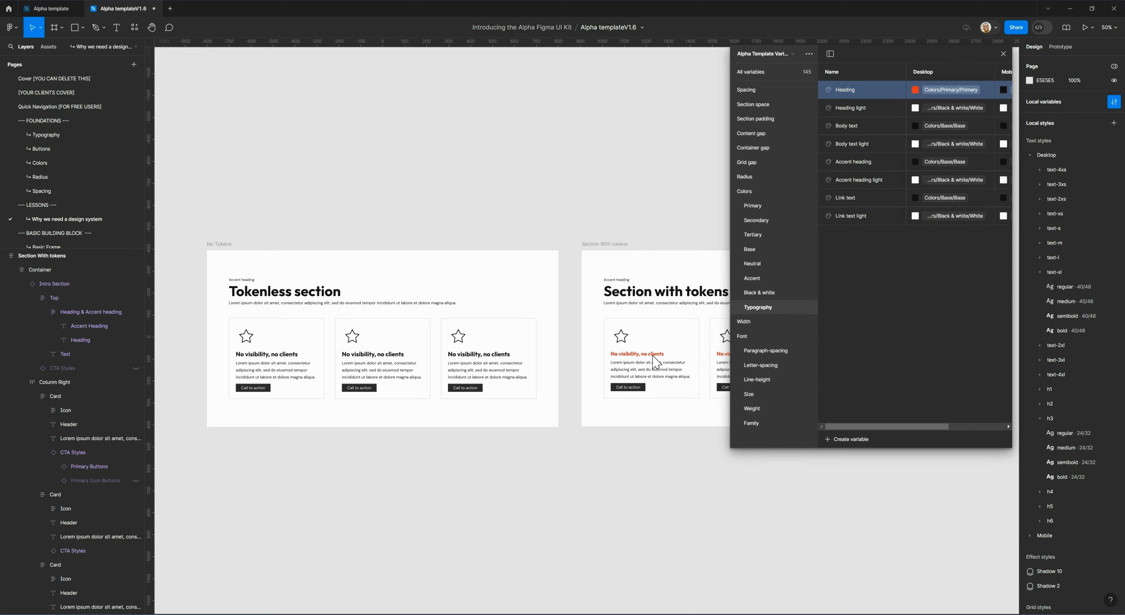
left_click(652, 317)
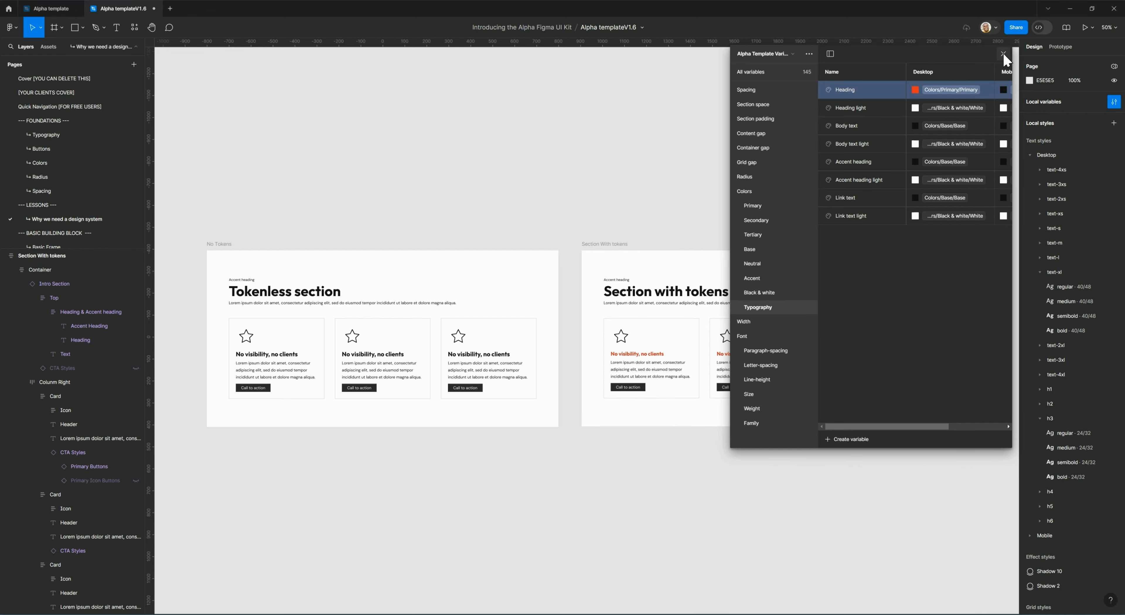
left_click(1004, 54)
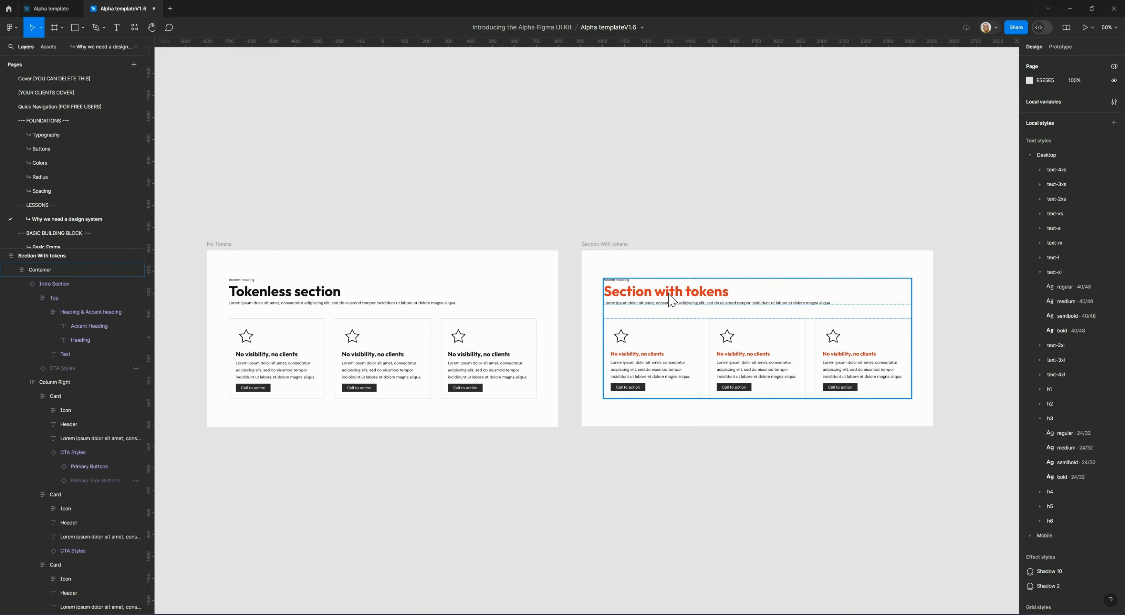
mouse_move(658, 301)
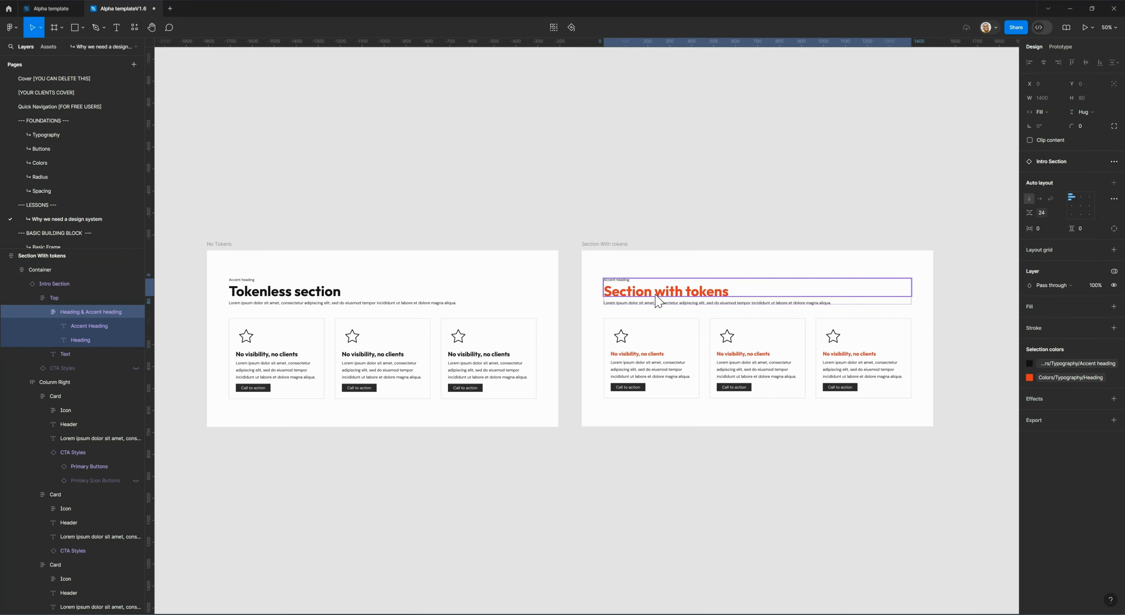
- Inspect the section heading's fill variable and move to the Hero section page
left_click(80, 339)
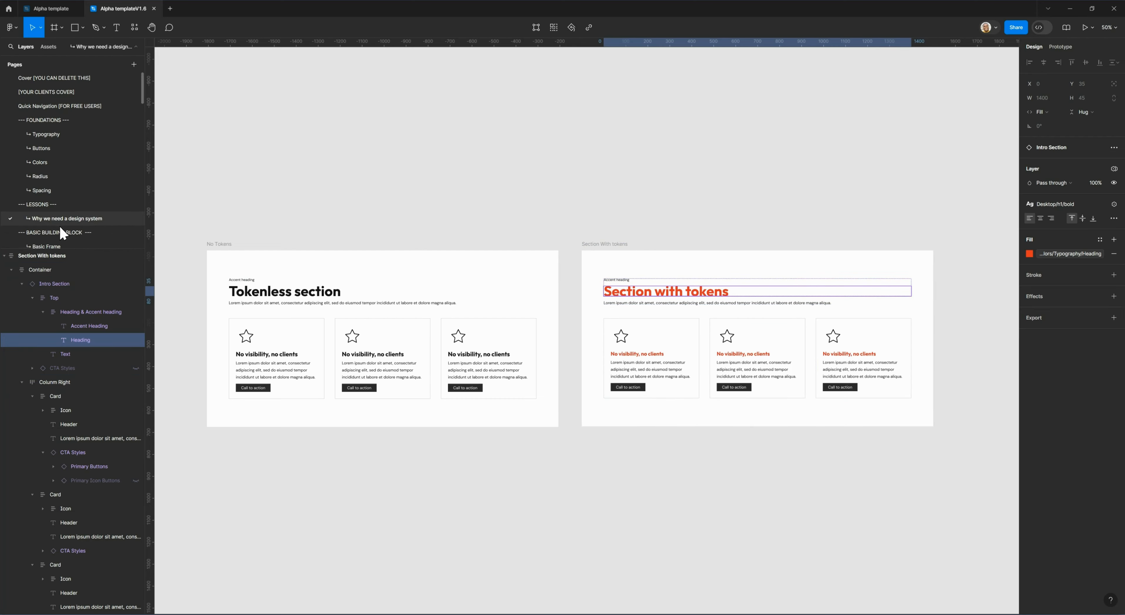
scroll("down", 3)
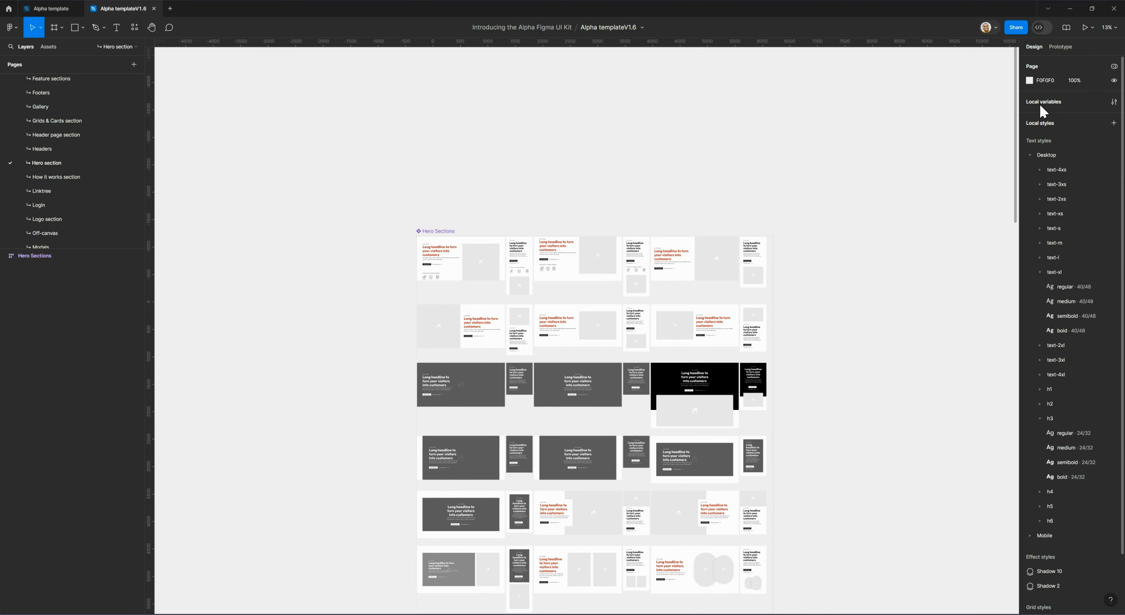
- Show the Typography colour variables alongside a couple of selected hero layouts
left_click(1115, 102)
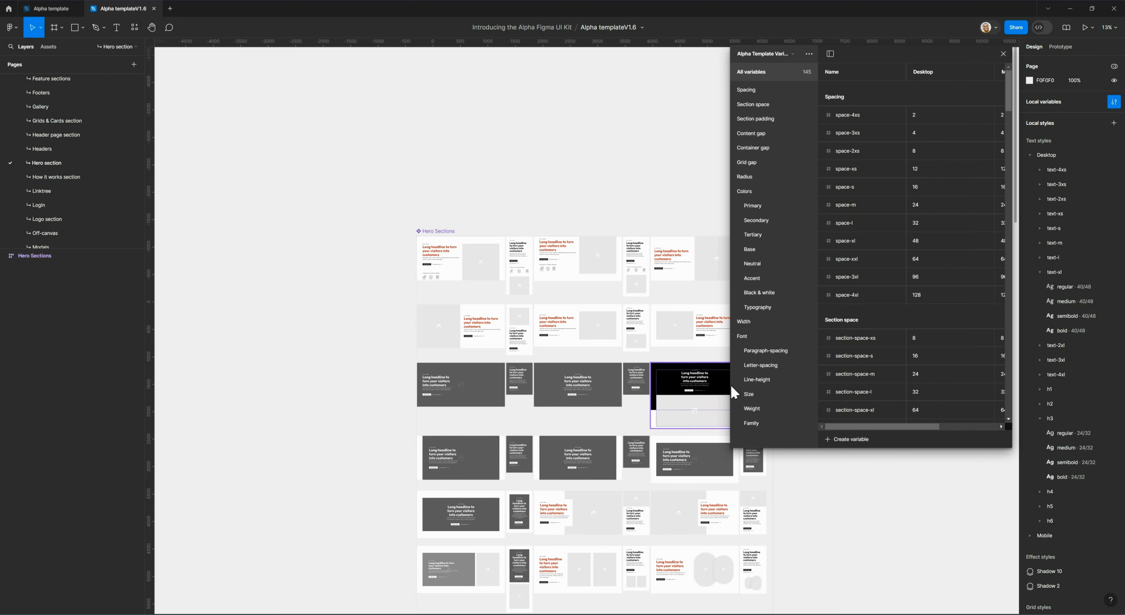
left_click(576, 385)
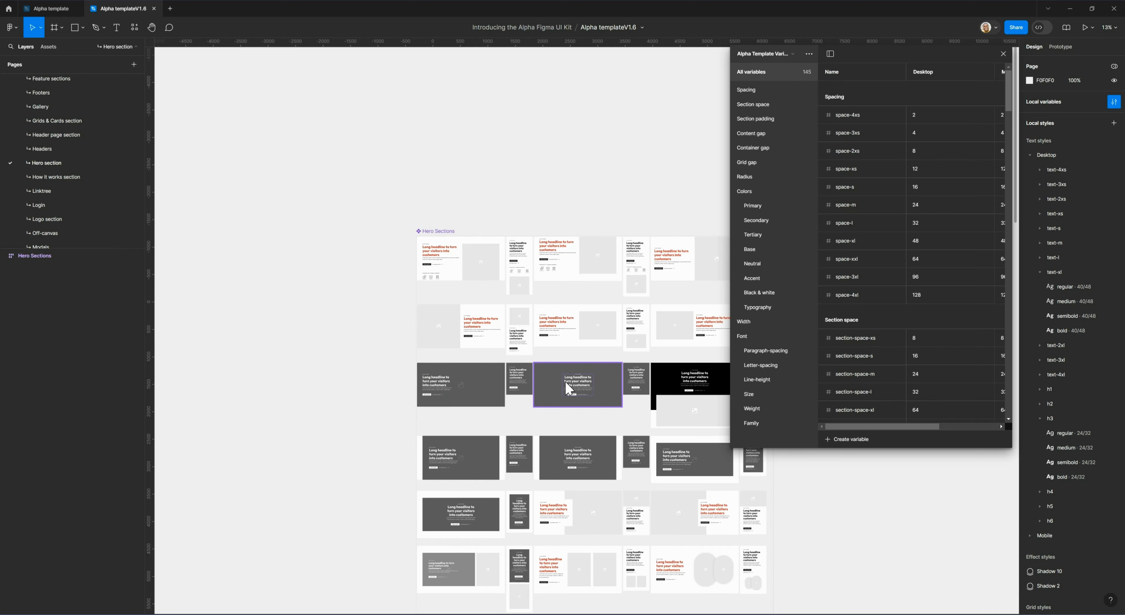
left_click(460, 384)
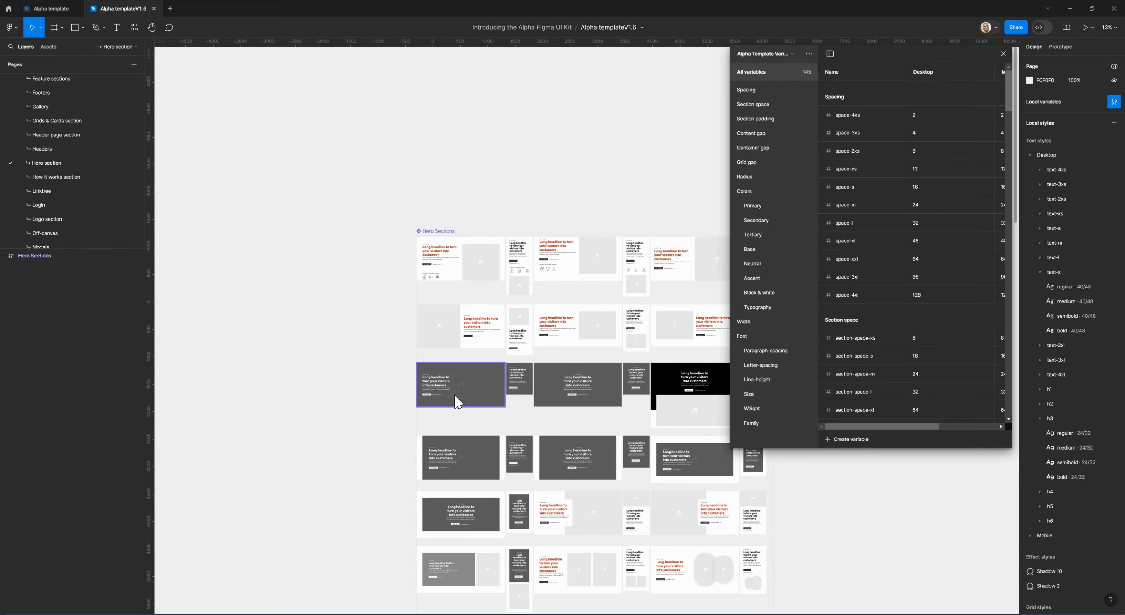
mouse_move(447, 396)
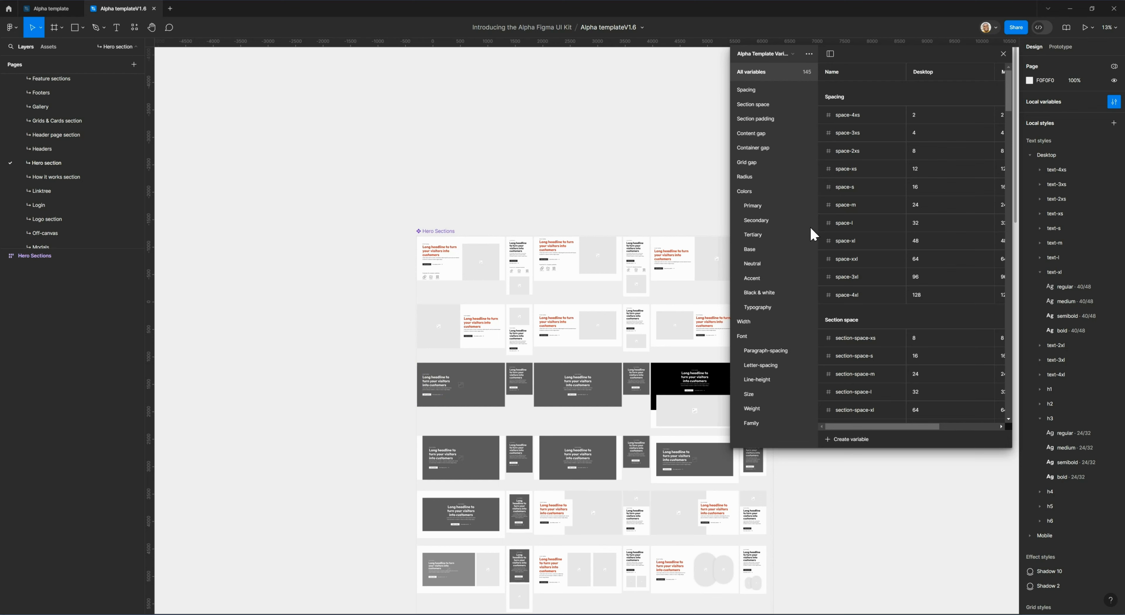
mouse_move(773, 285)
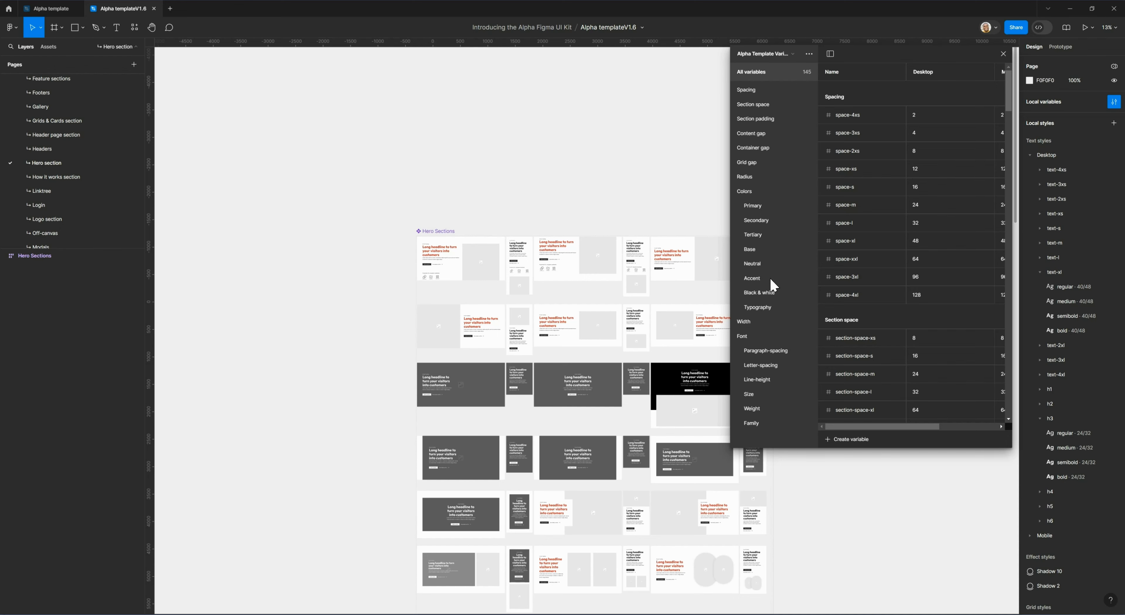
left_click(757, 307)
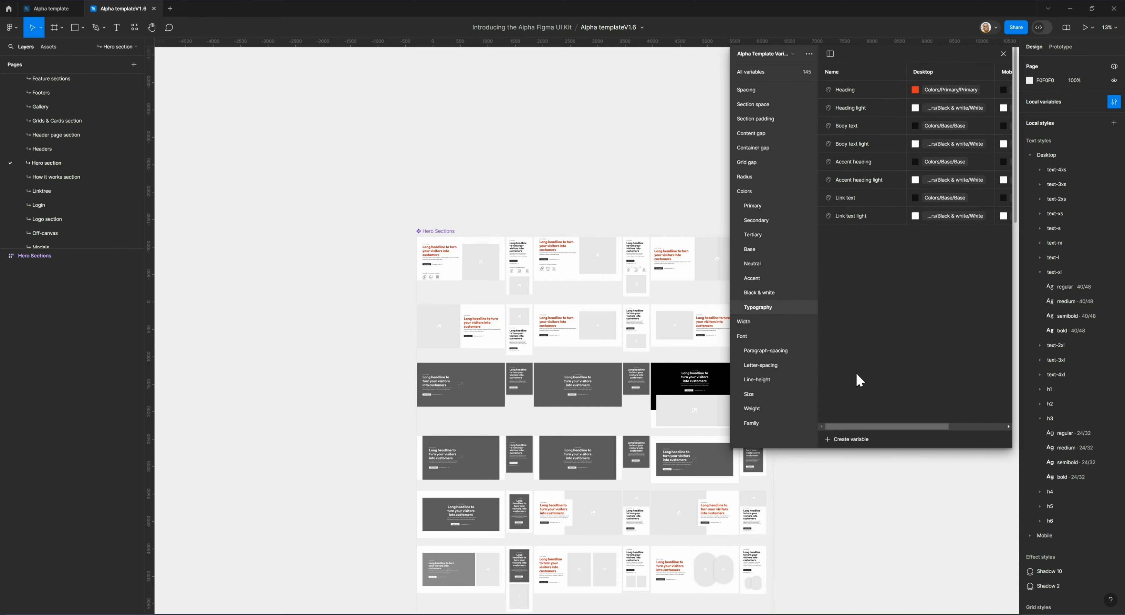
- Reassign Heading's Desktop value to Colors/Base/Base so headings are black again
scroll("right", 3)
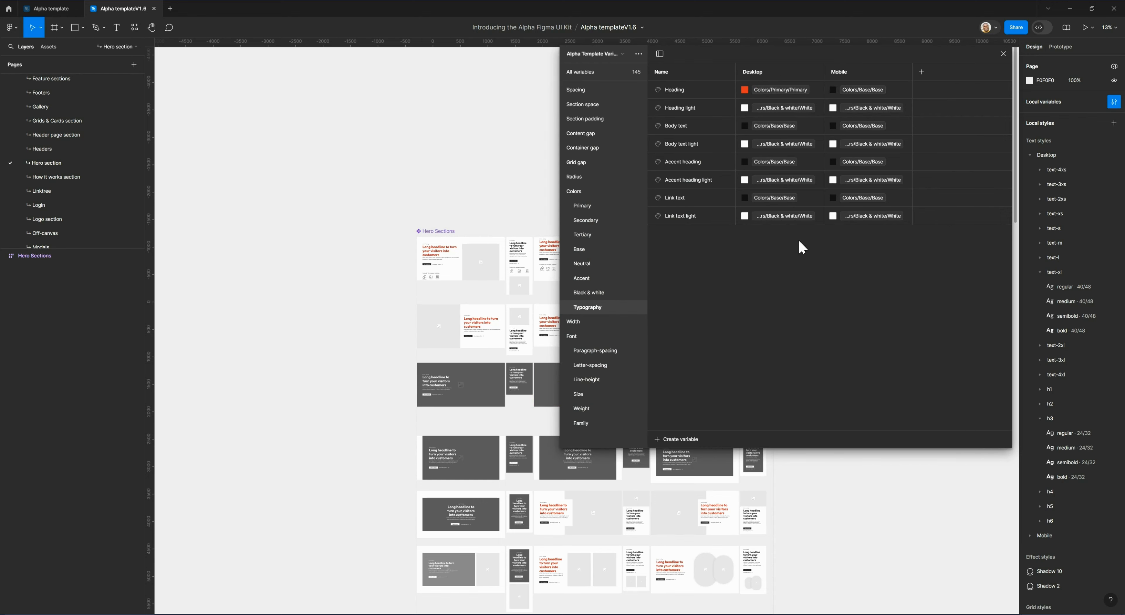
mouse_move(691, 113)
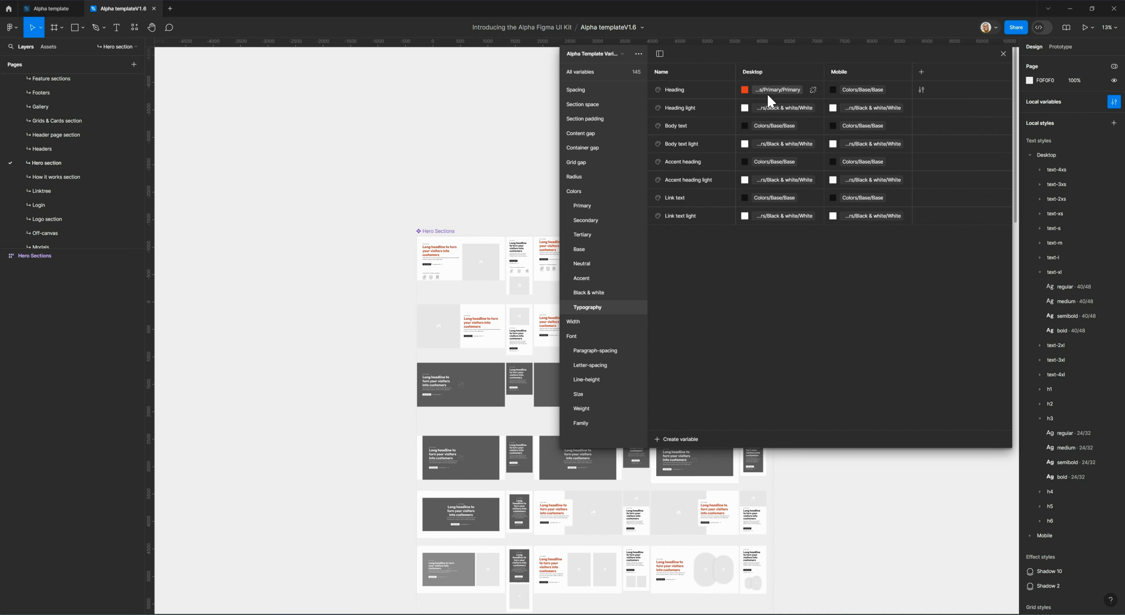
left_click(777, 90)
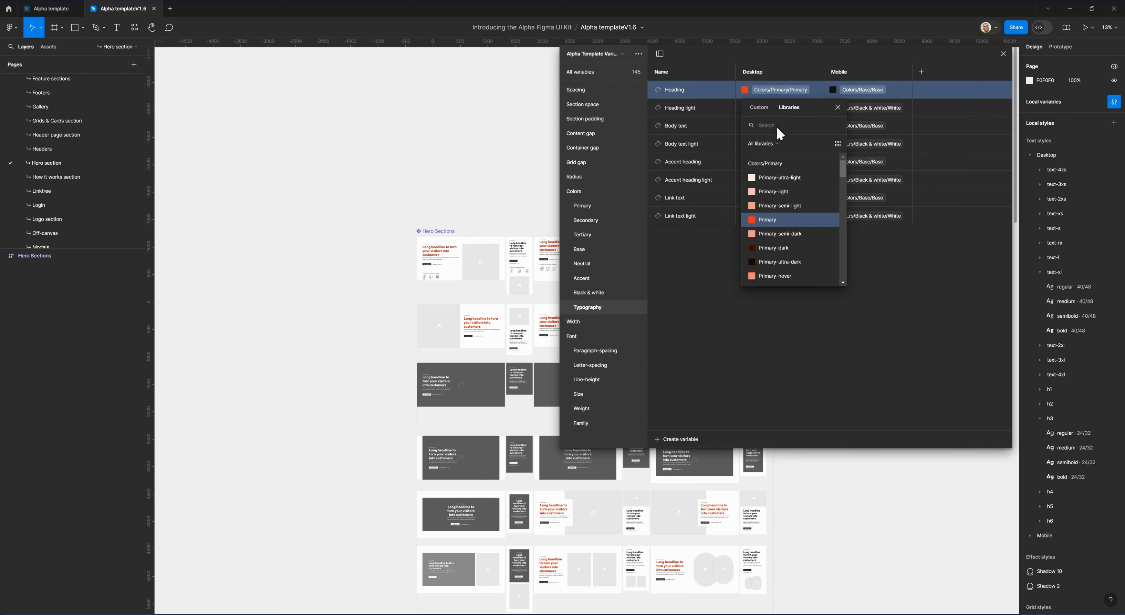
type("base")
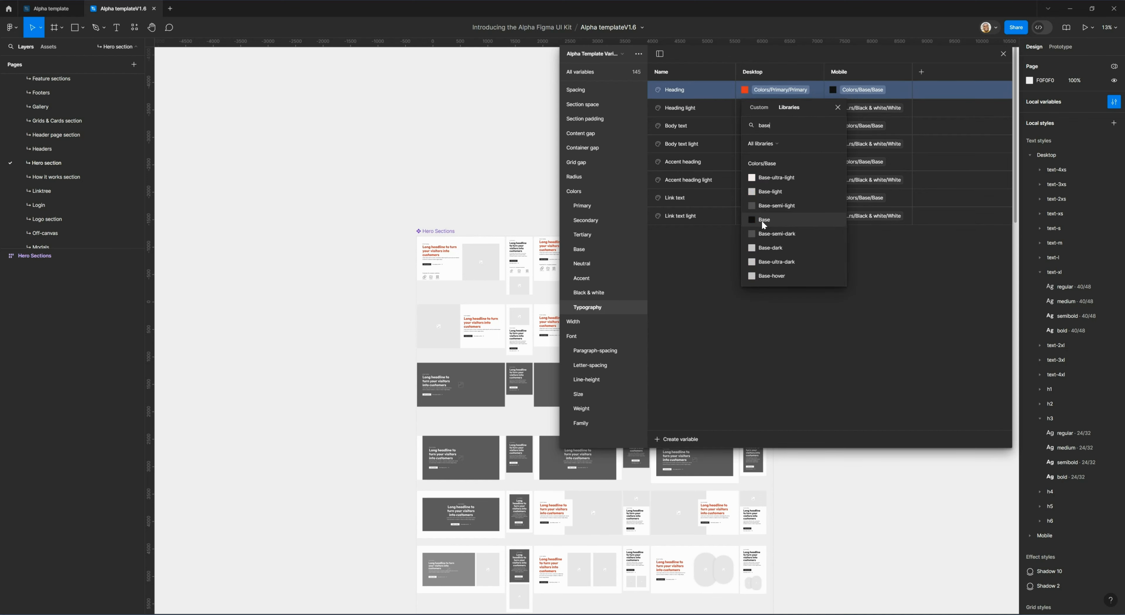
left_click(764, 219)
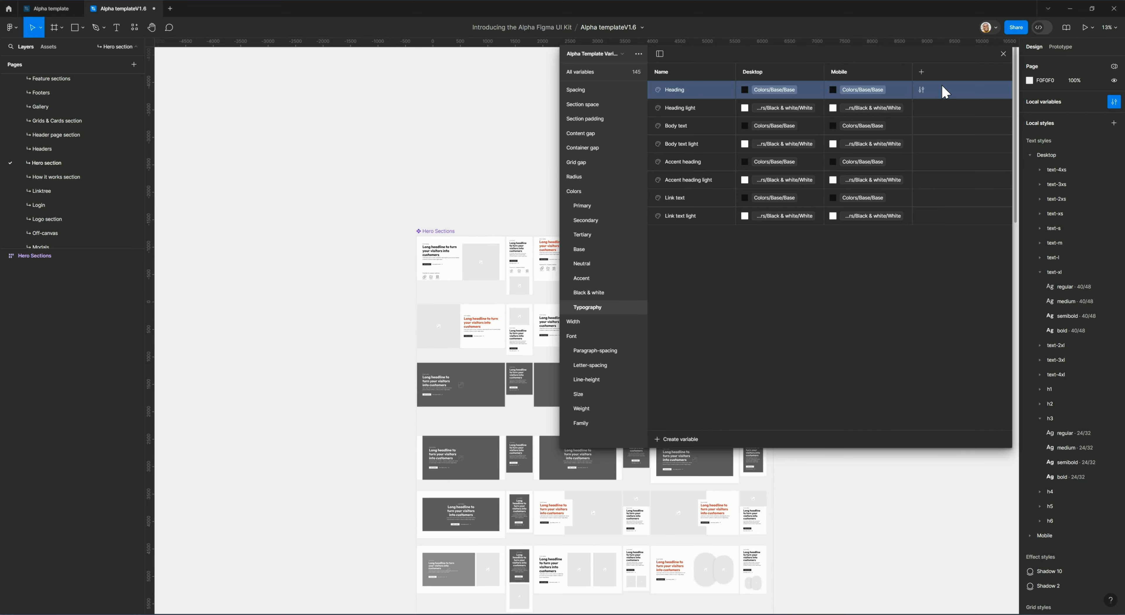
left_click(1003, 54)
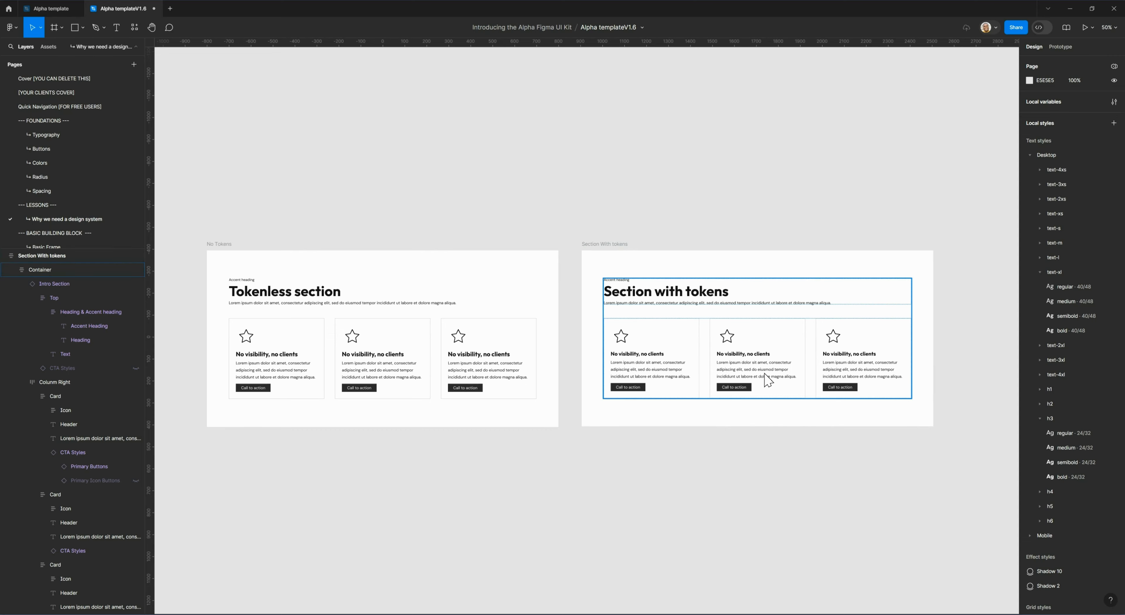
mouse_move(724, 335)
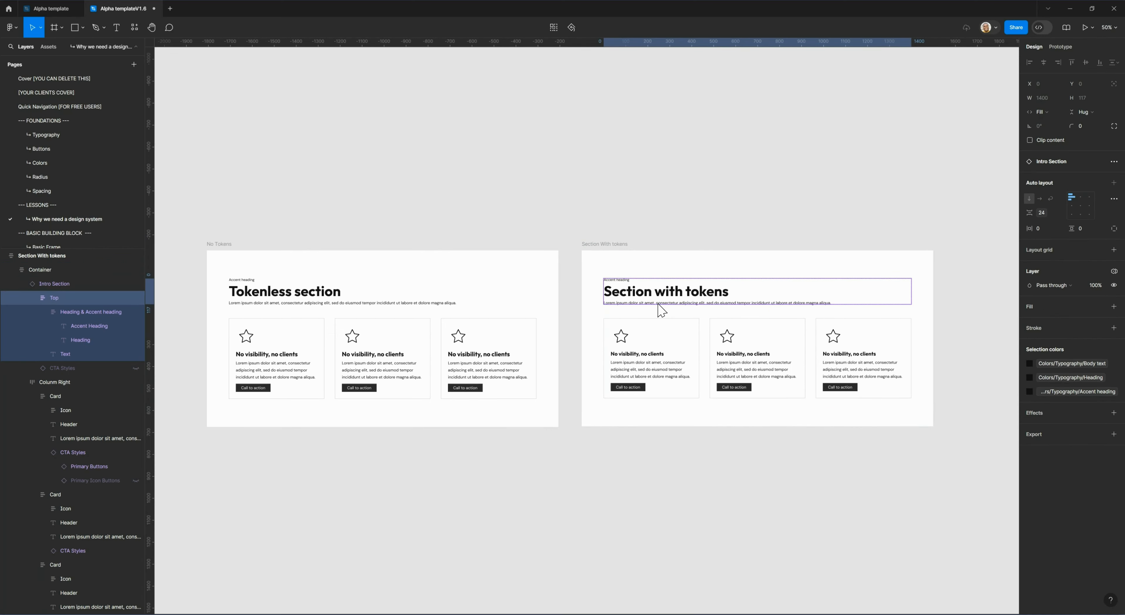
left_click(64, 353)
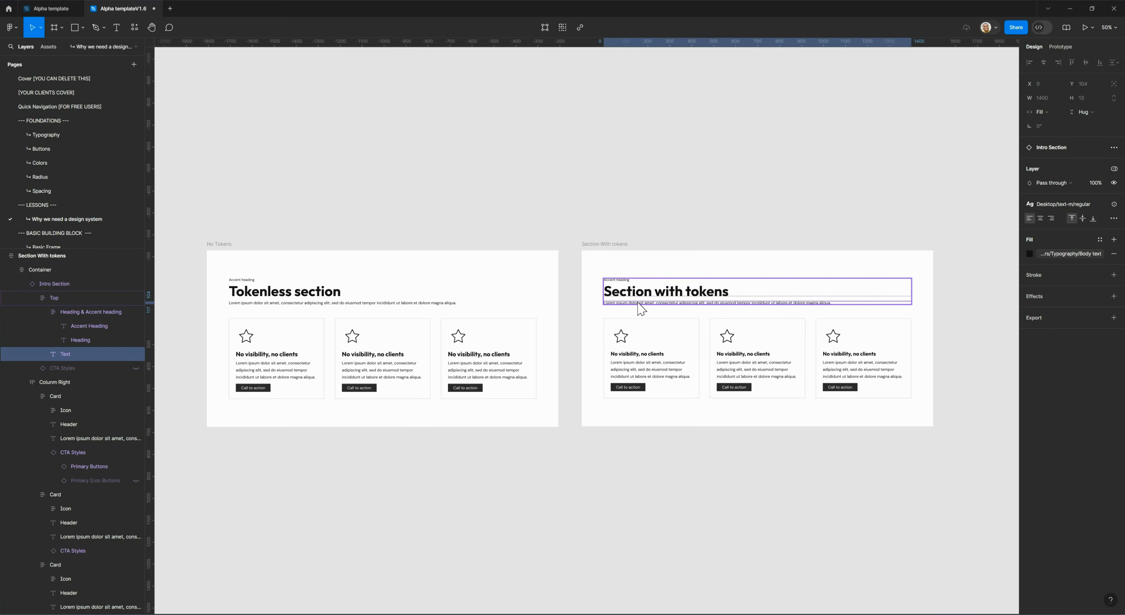
left_click(650, 359)
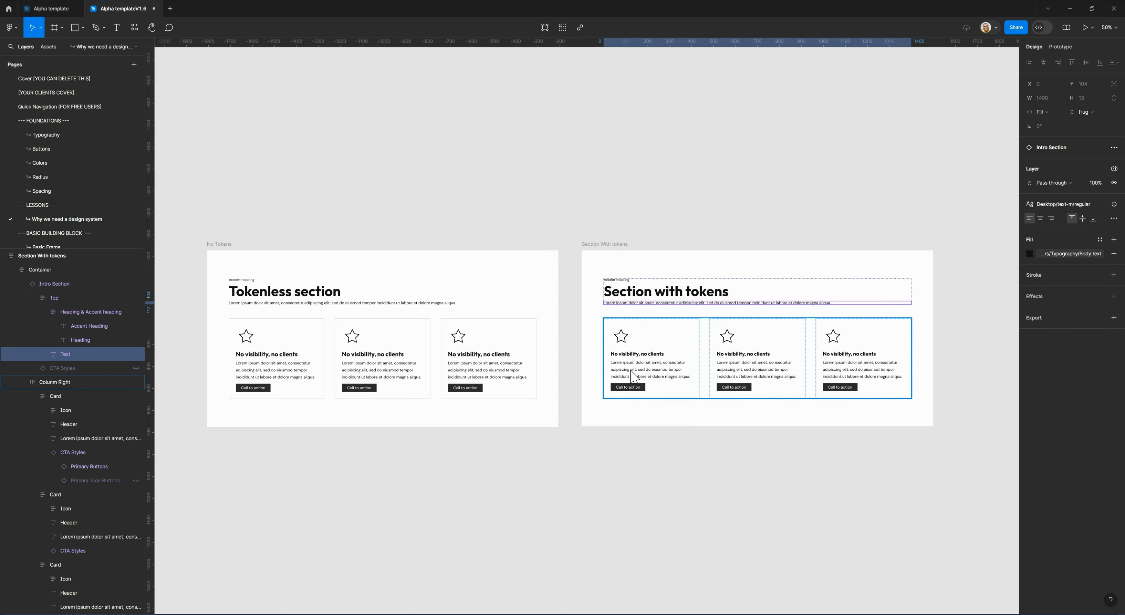
left_click(649, 369)
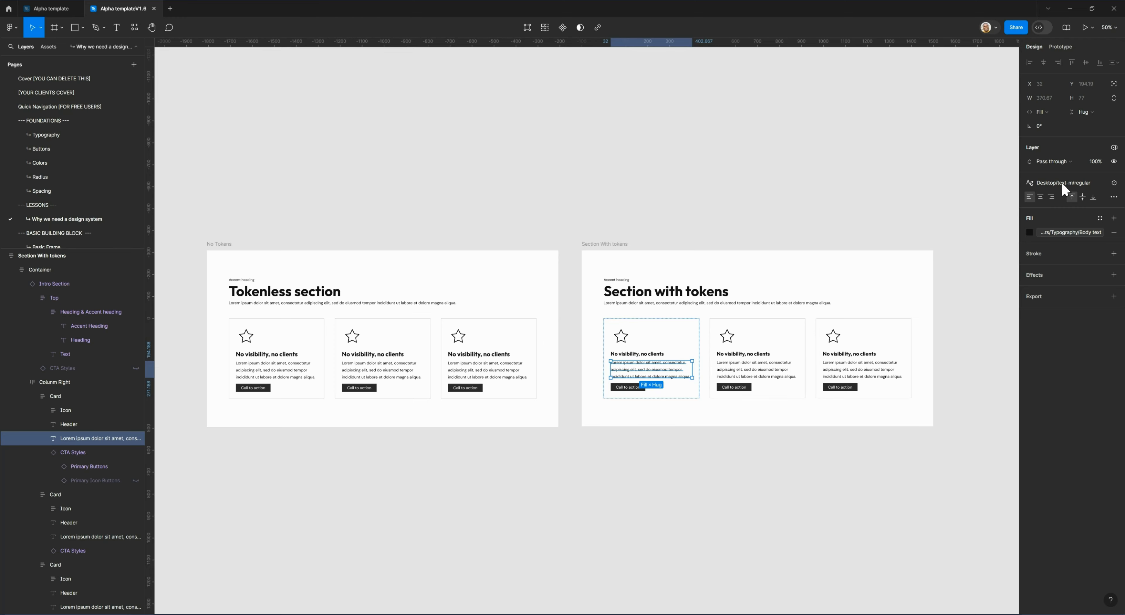
mouse_move(1067, 231)
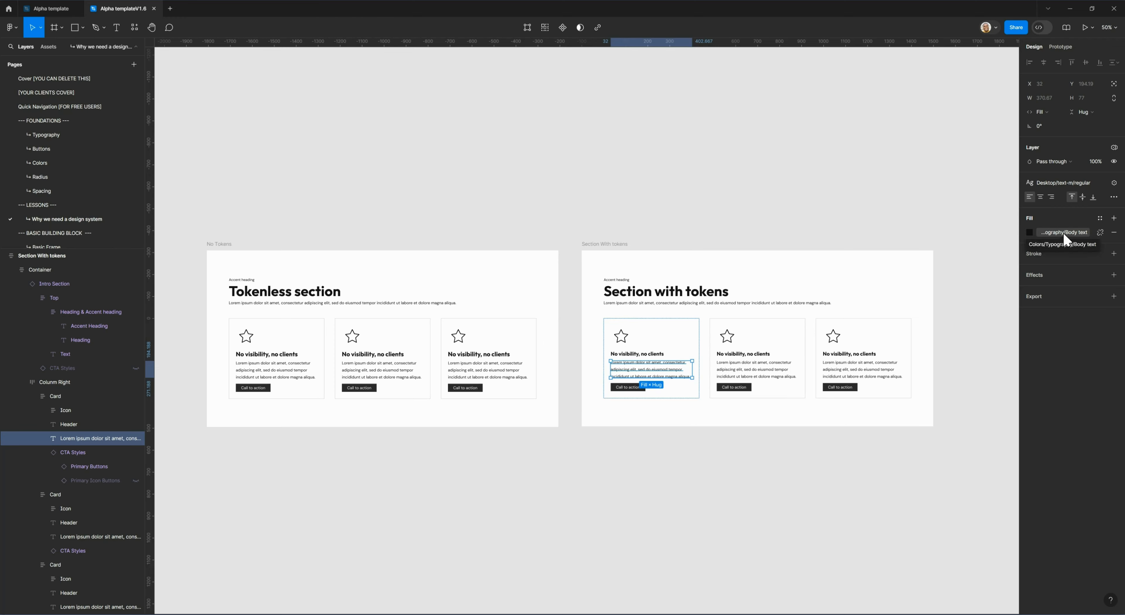
mouse_move(684, 459)
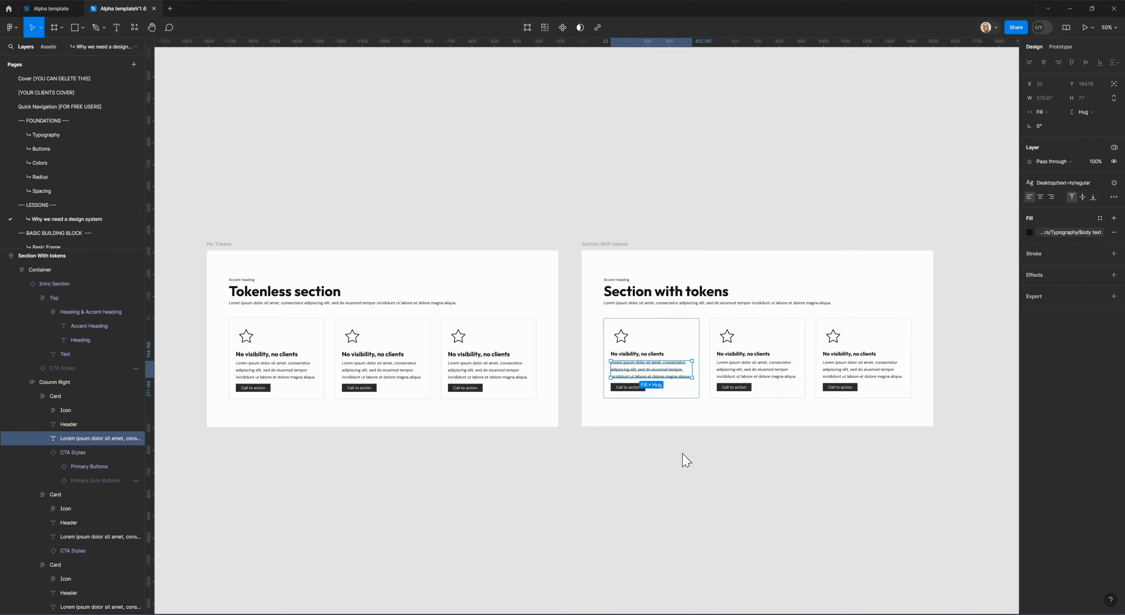